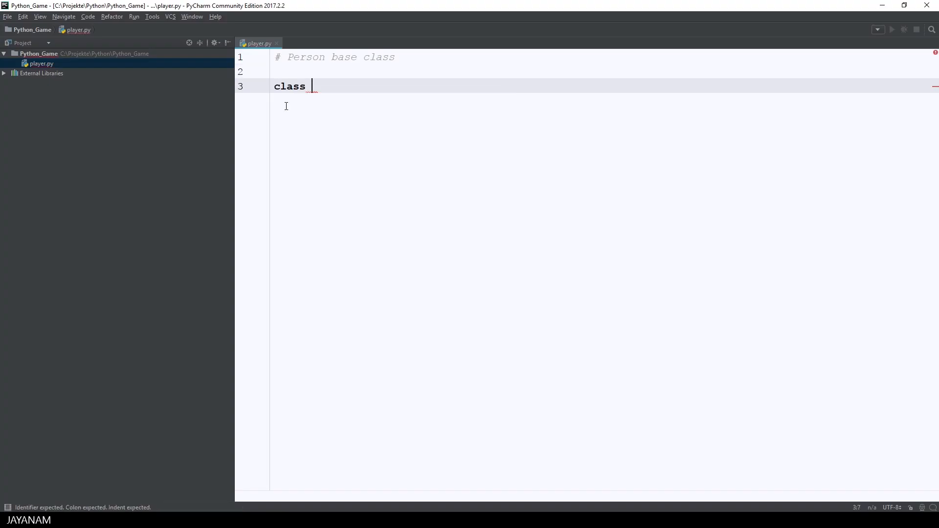
- Declare class Person with an __init__(self, name, health: int) constructor signature
type("Person:")
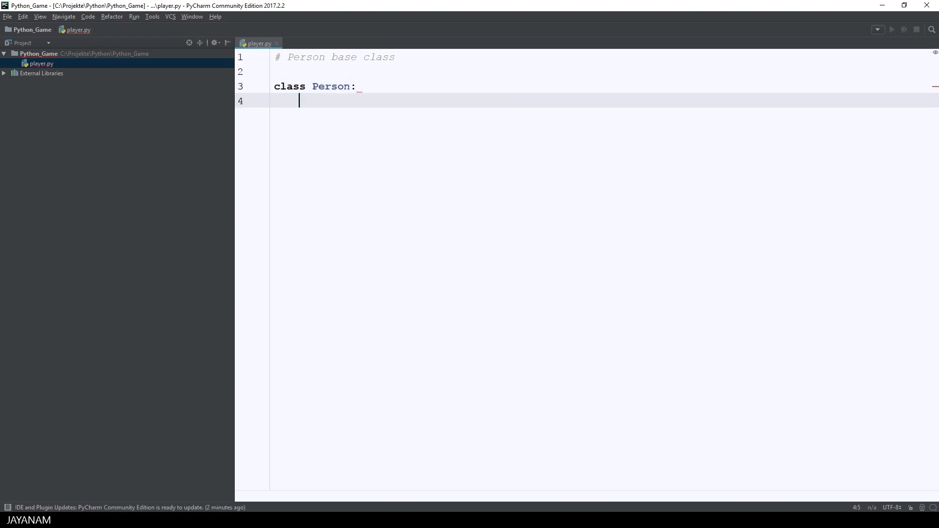
type("def")
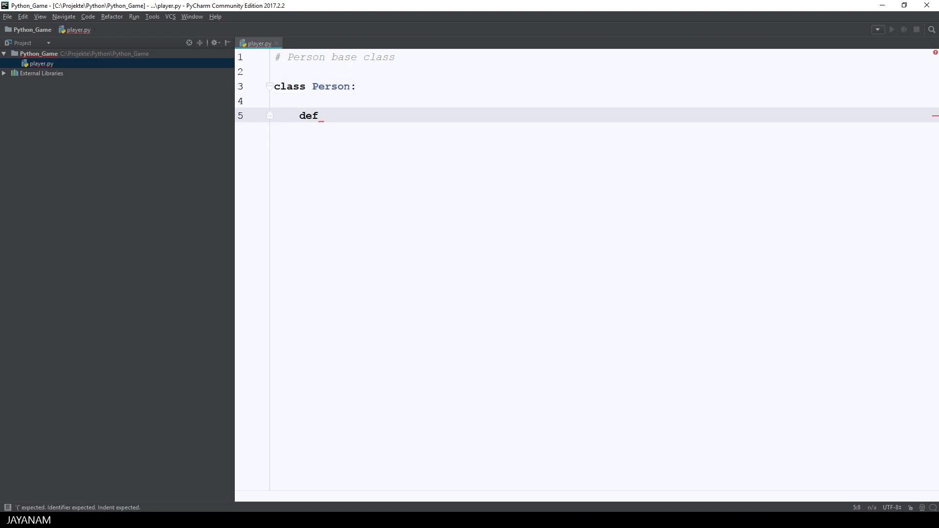
type("__init__(self):")
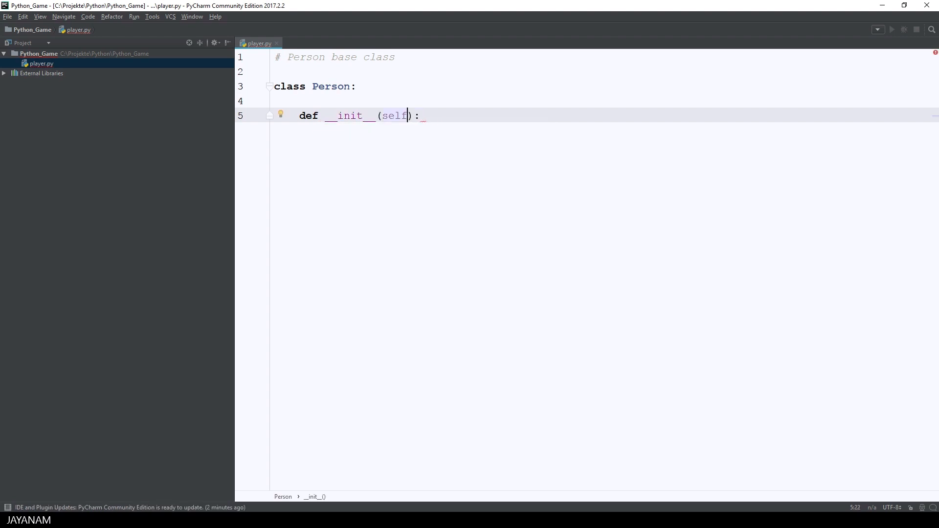
type(",")
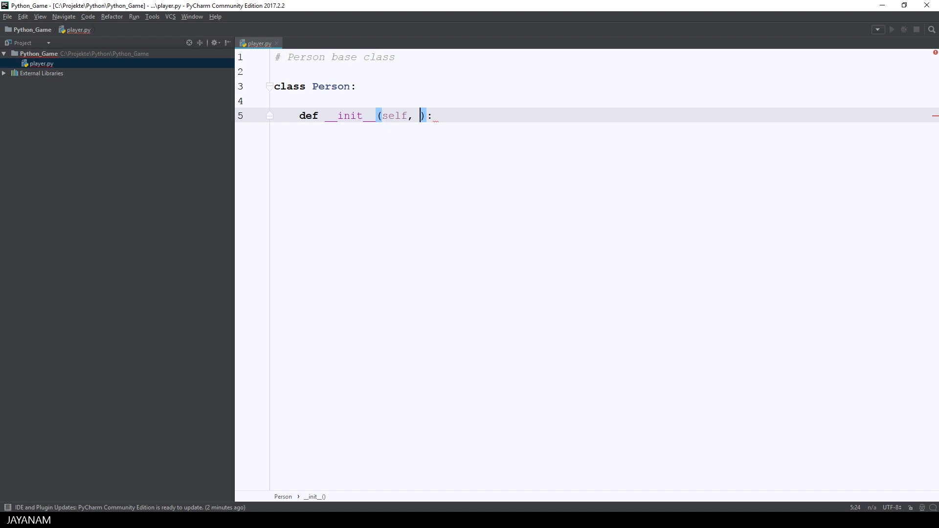
type("name,")
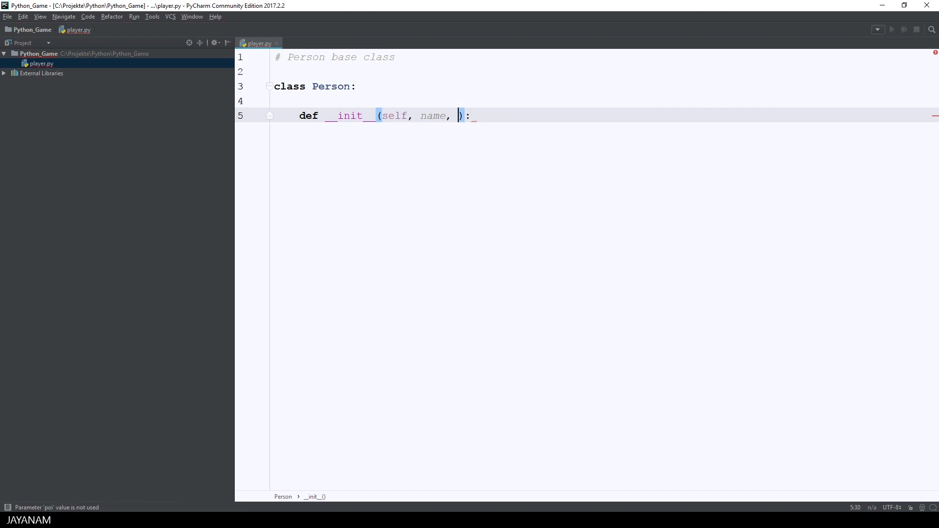
type("health : i")
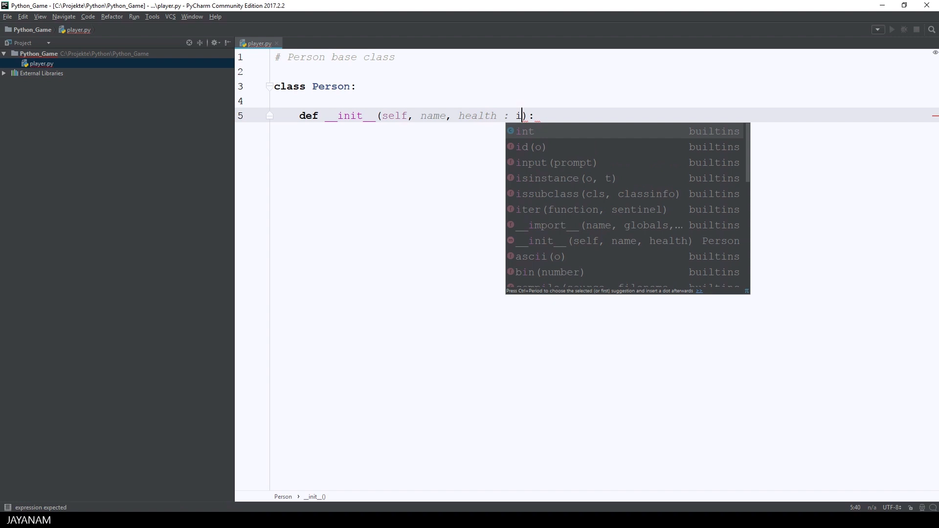
type("nt")
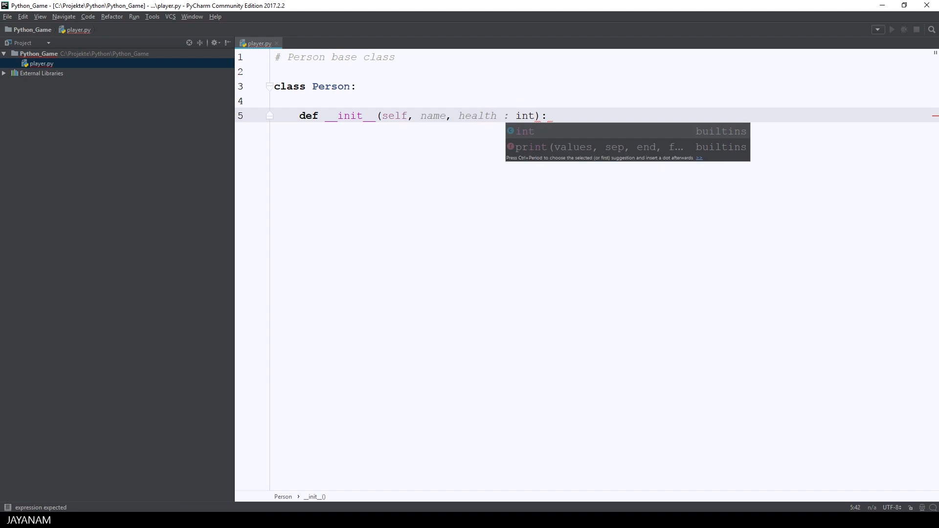
key("enter")
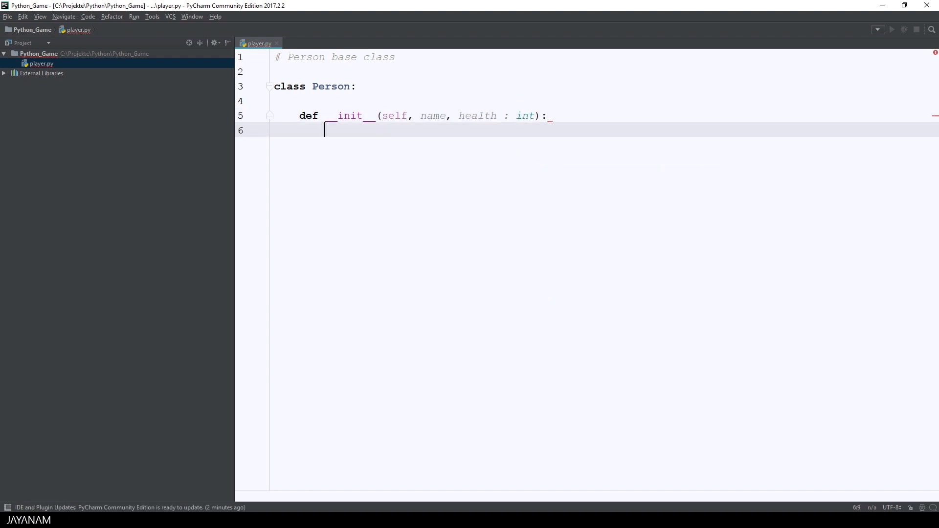
- Store name and health on the object as self.name and self.health
type("self.name")
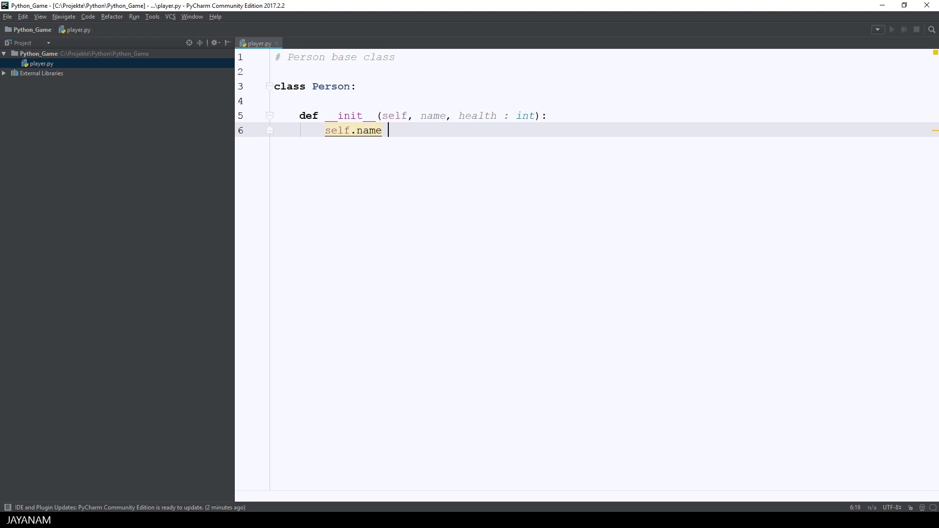
type("= name")
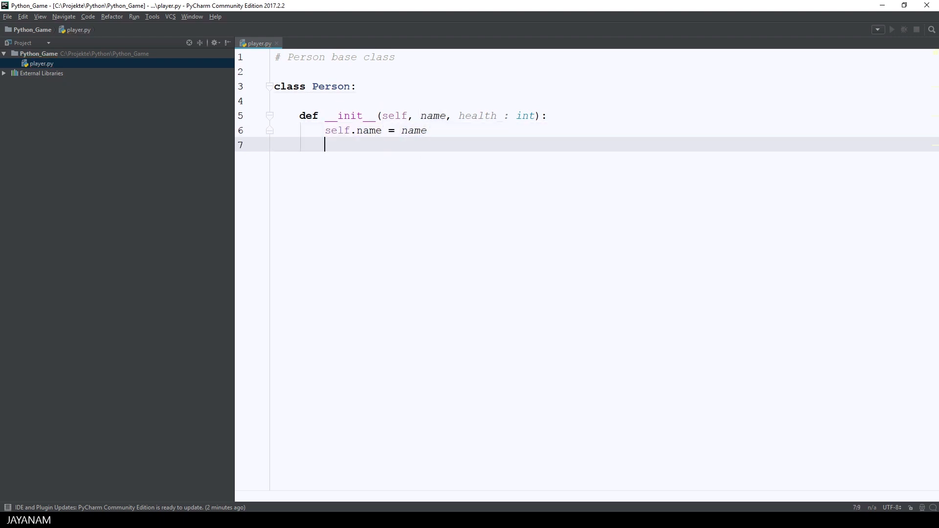
type("self.")
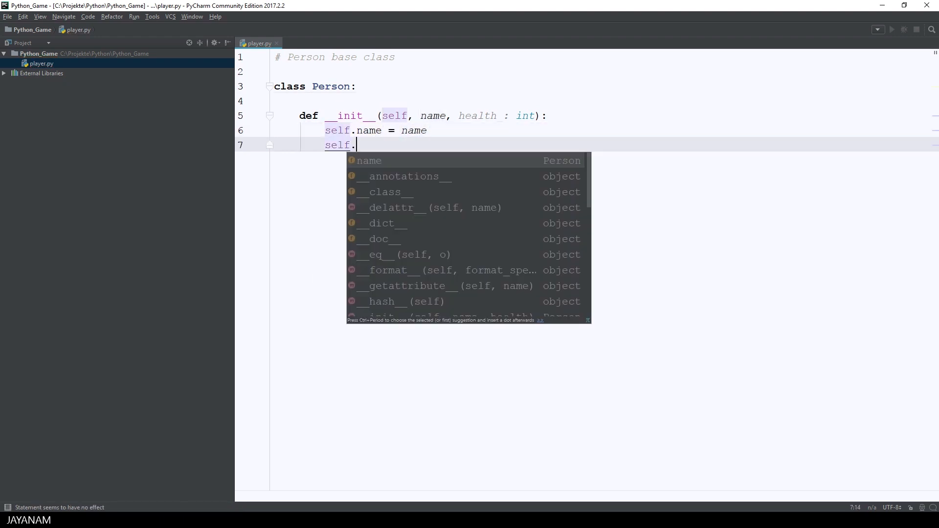
type("health")
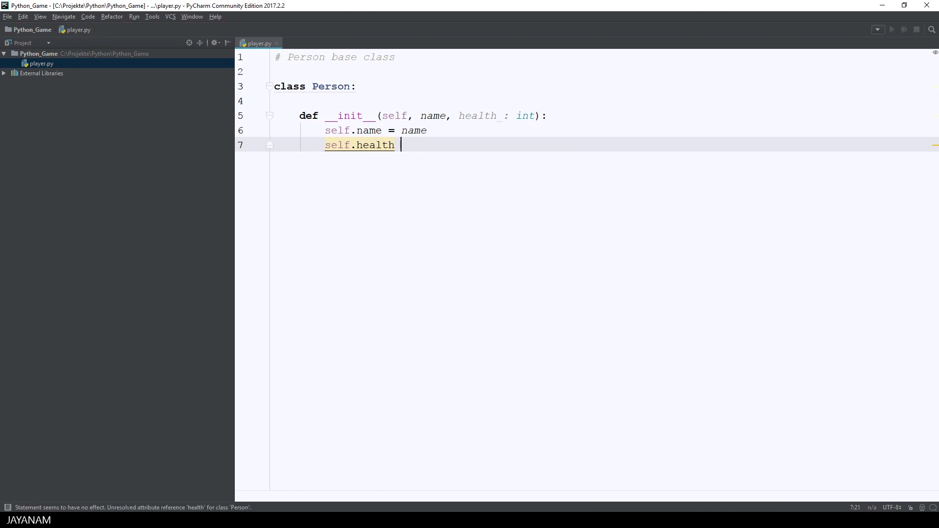
type("= helth")
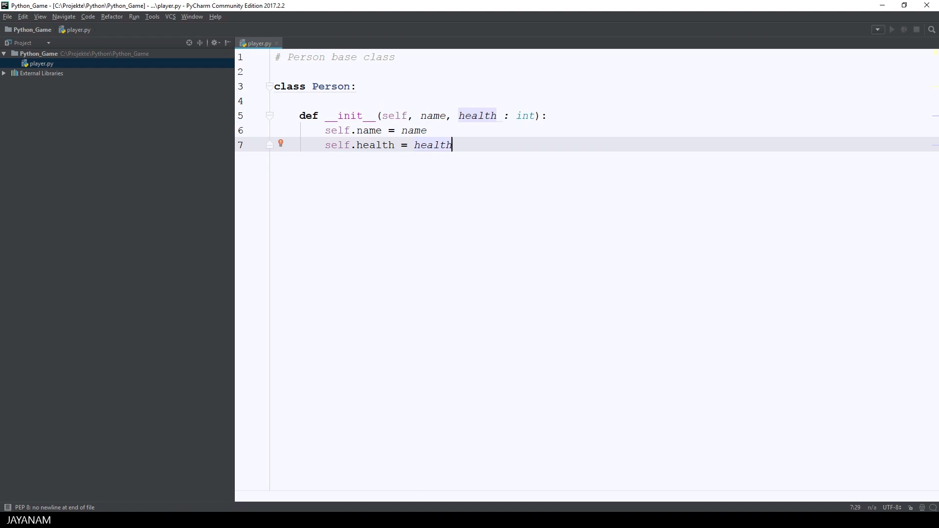
key("enter")
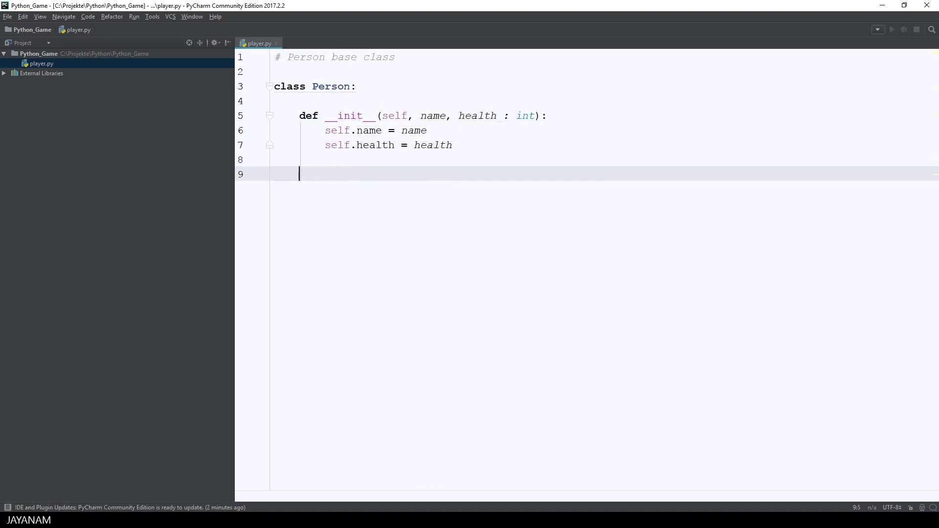
- Declare a dec_health(self, points: int) method on Person
type("def")
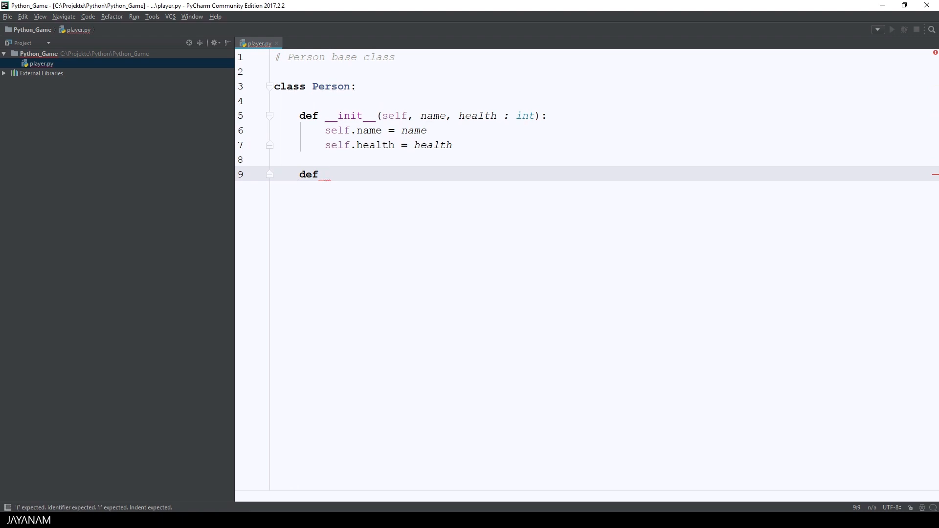
type("dec")
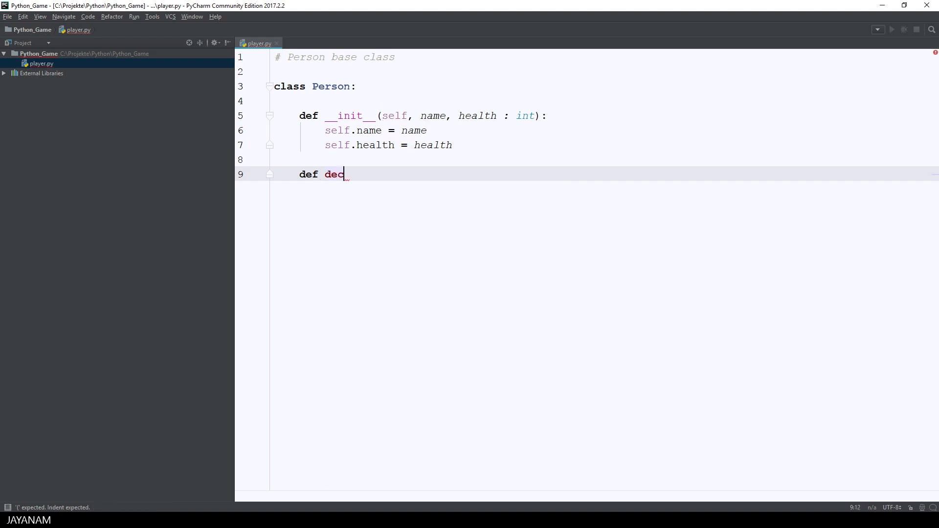
type("_hea")
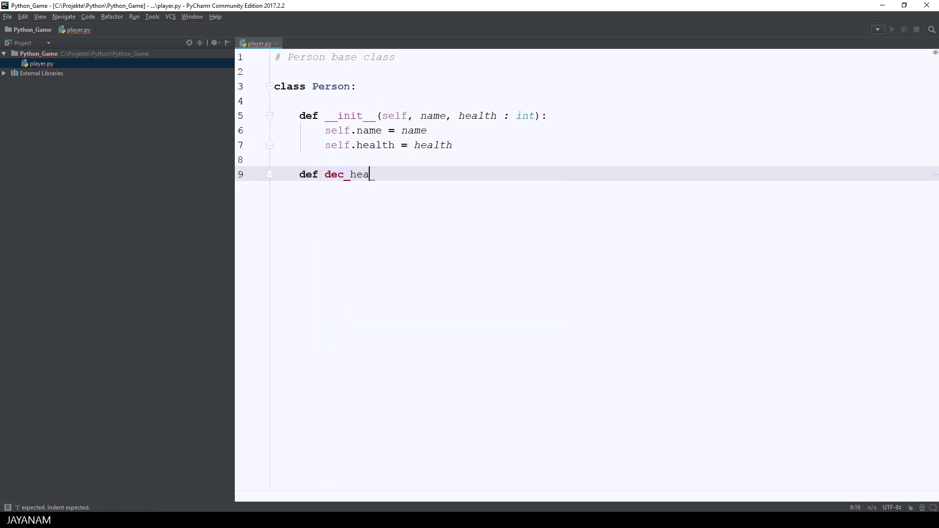
type("th(self, points : ):")
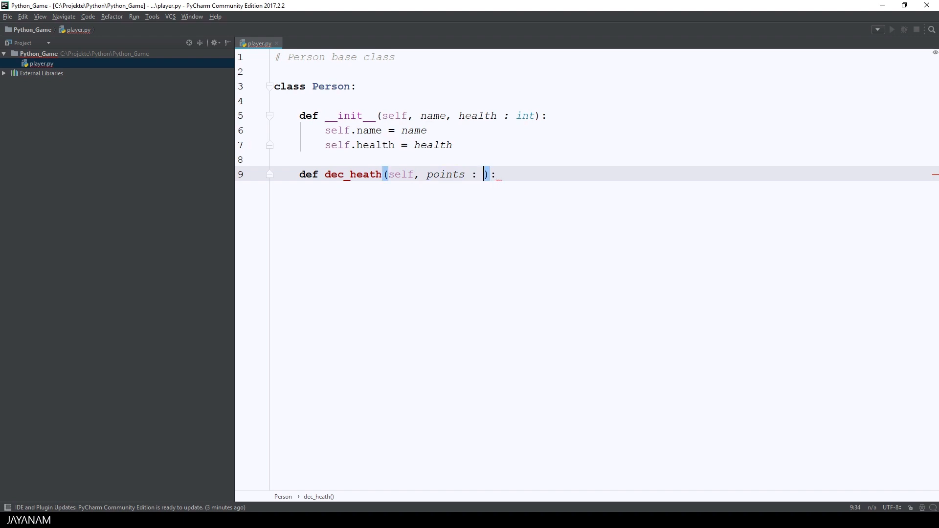
type("int")
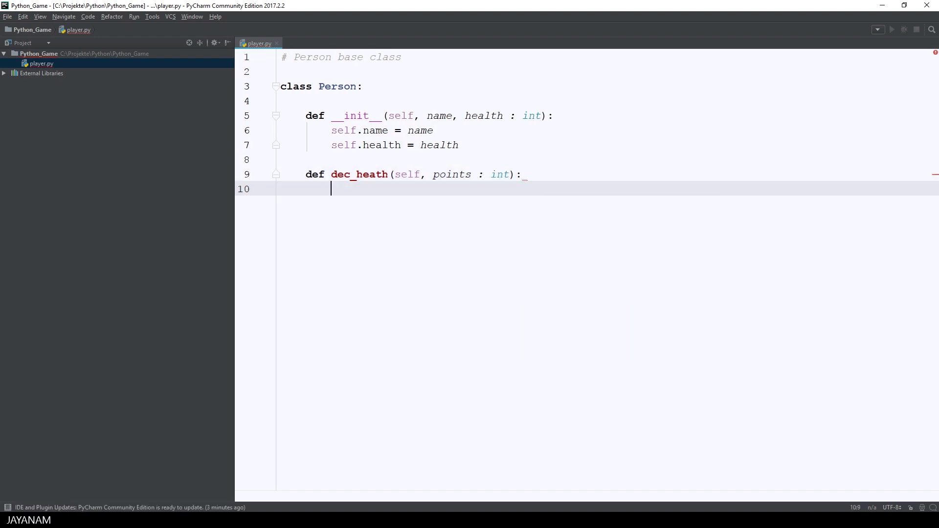
- Subtract points from self.health in the method body and leave a blank line after it
type("se")
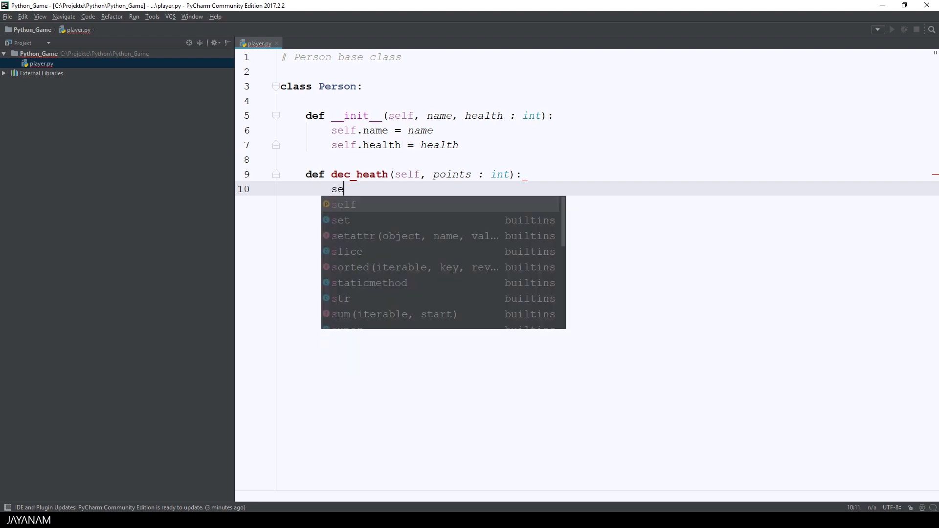
type("lf.health -=")
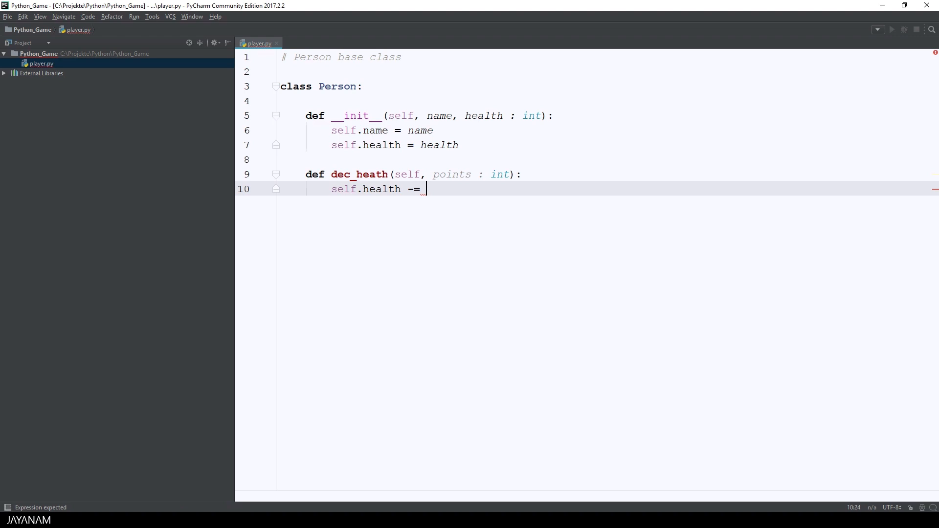
type("oints")
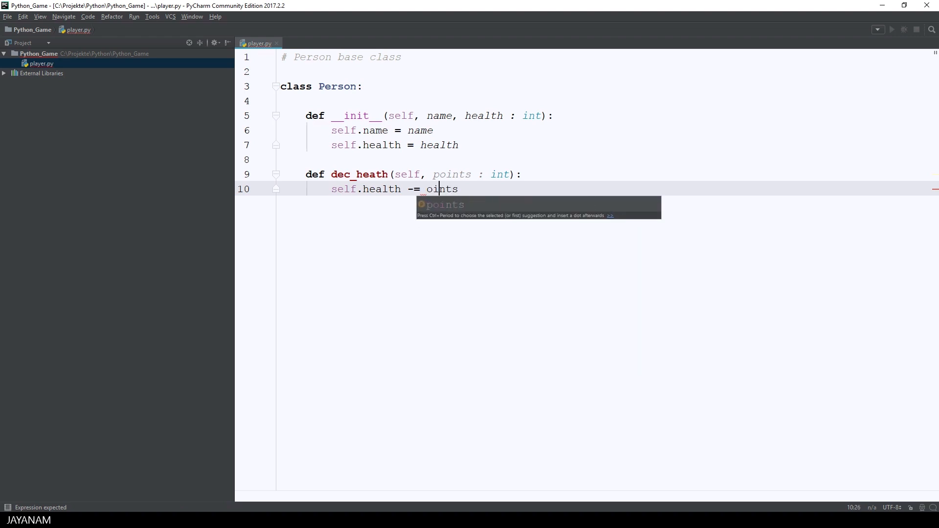
key("Tab")
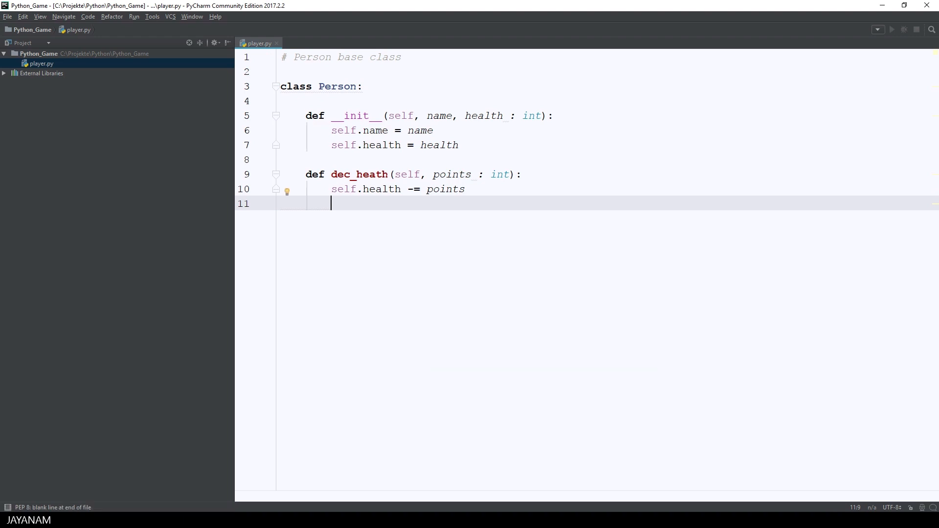
key("enter")
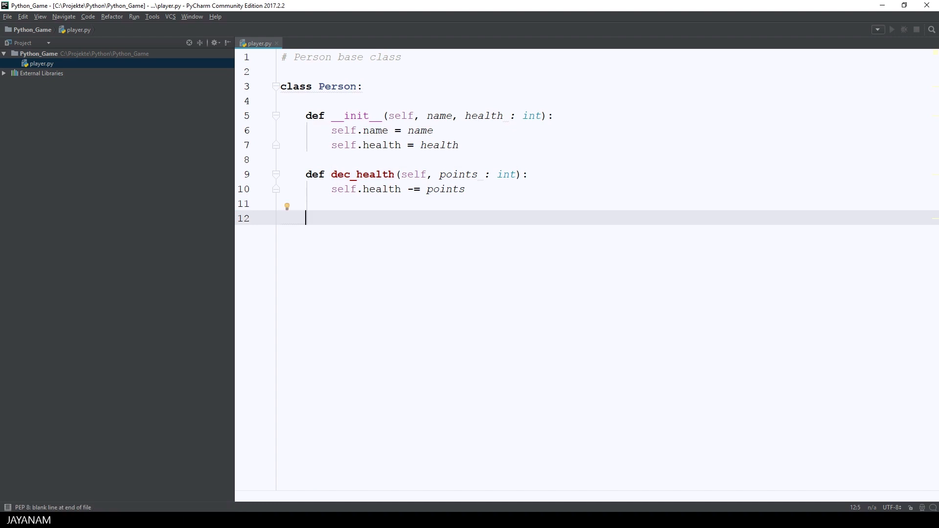
- Declare a show_info(self) method on Person
type("e")
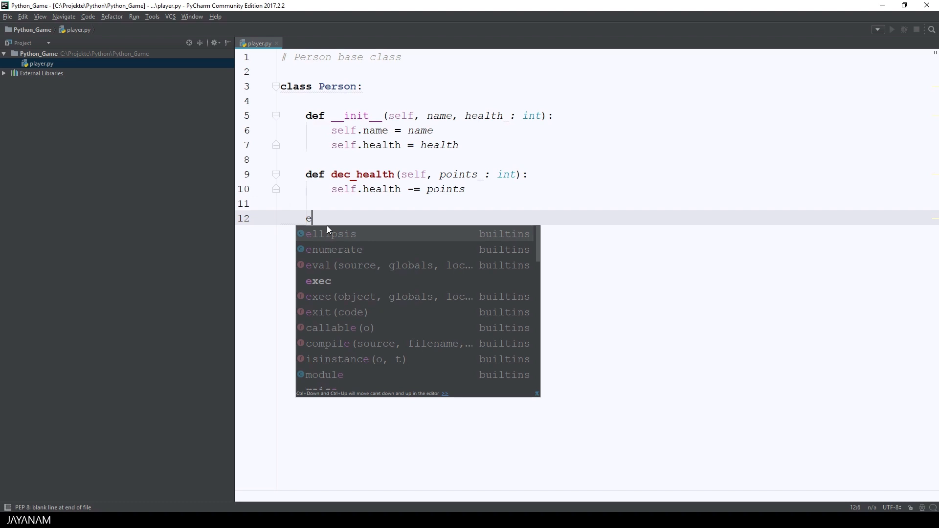
type("def")
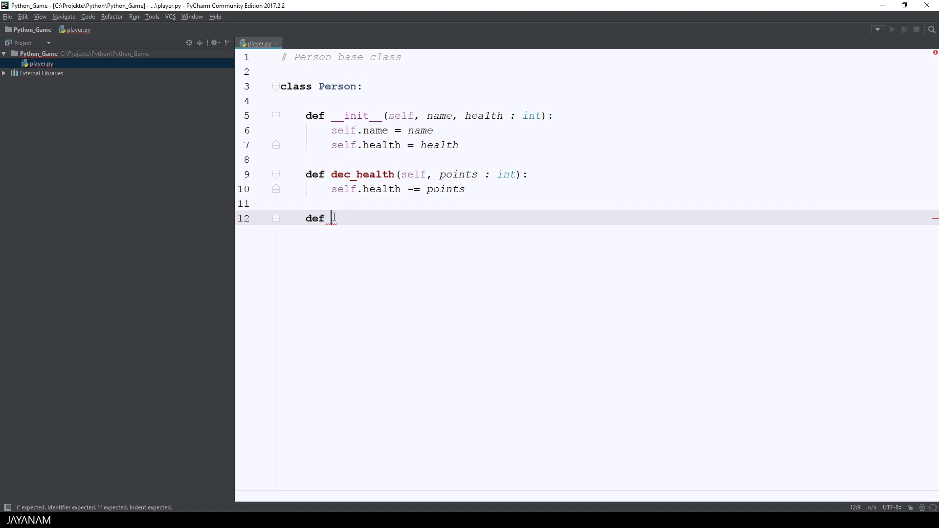
type("show")
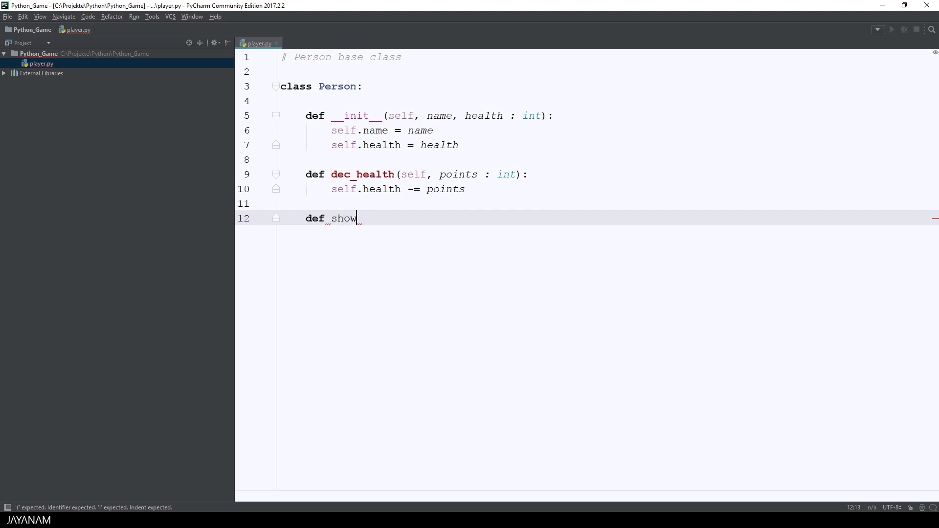
type("_info")
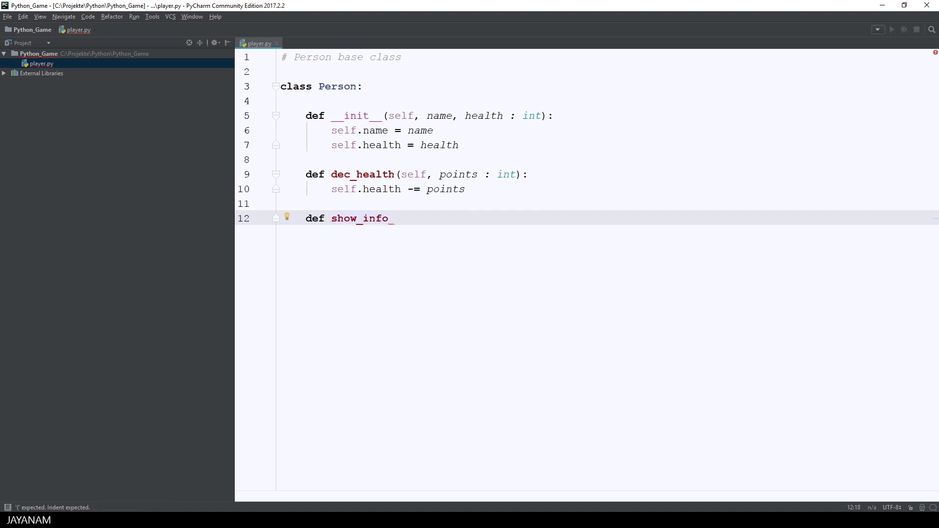
type("(self):")
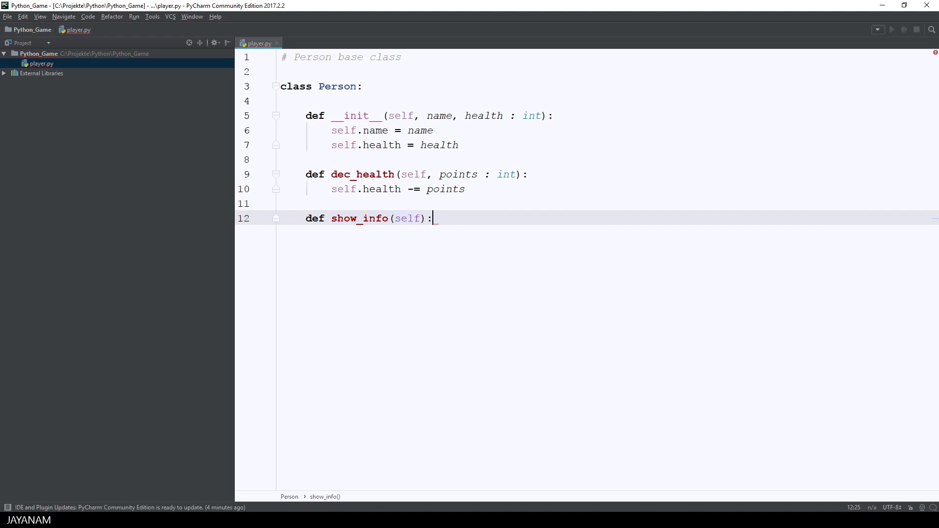
key("enter")
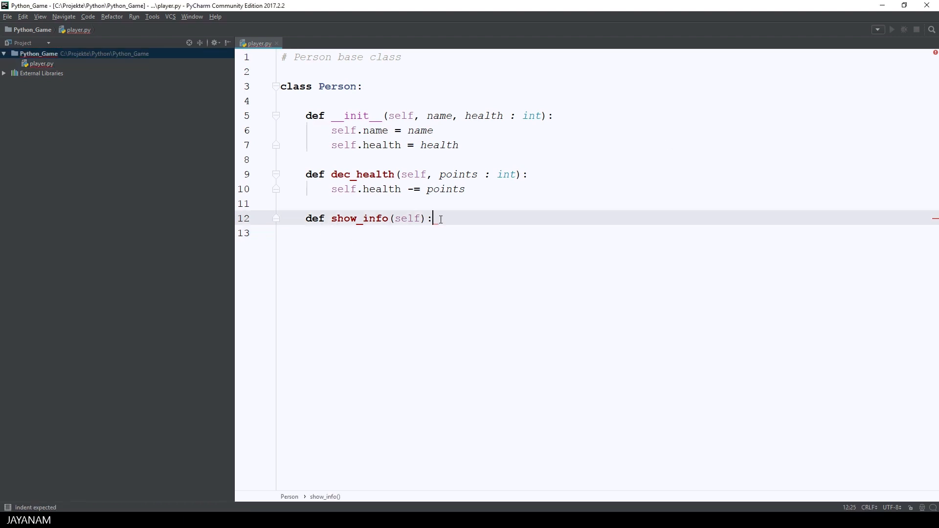
- Print a formatted "Person" line with self.name and self.health in show_info
type("print(")
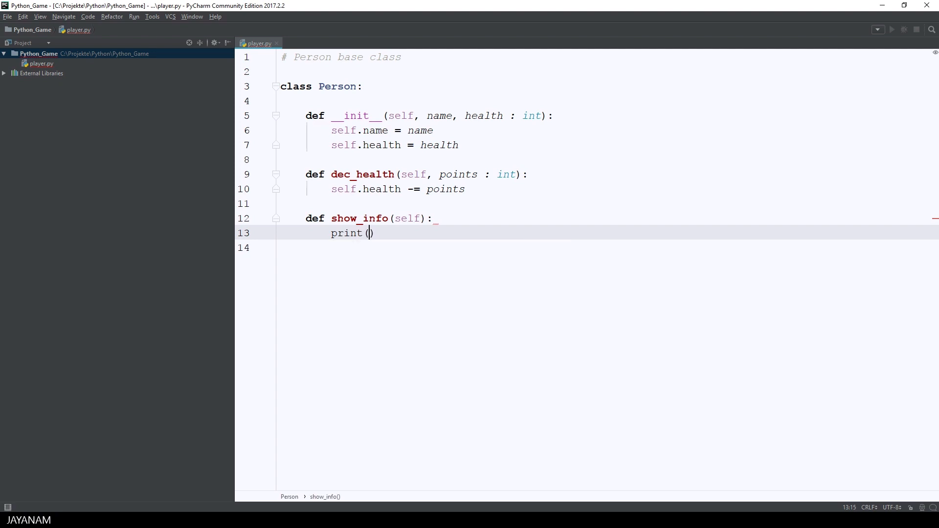
type("\"Person\"")
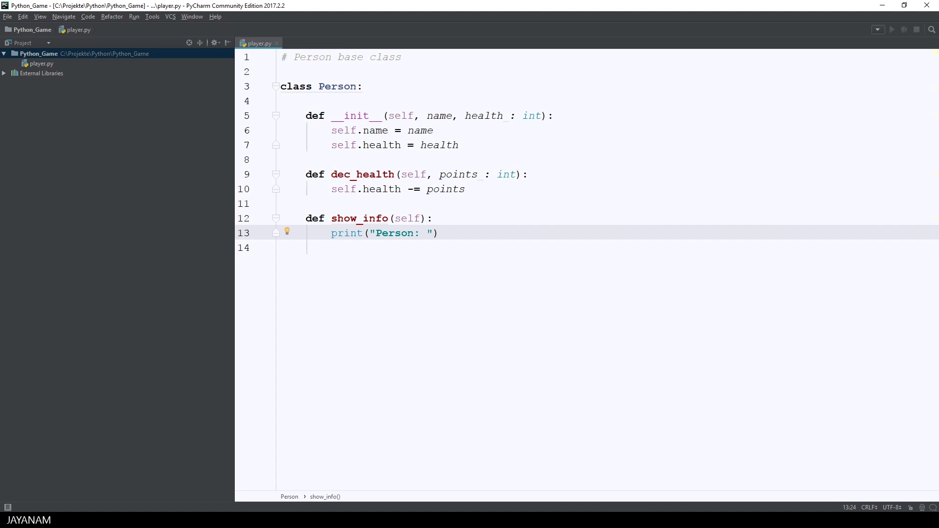
type("{0:s},")
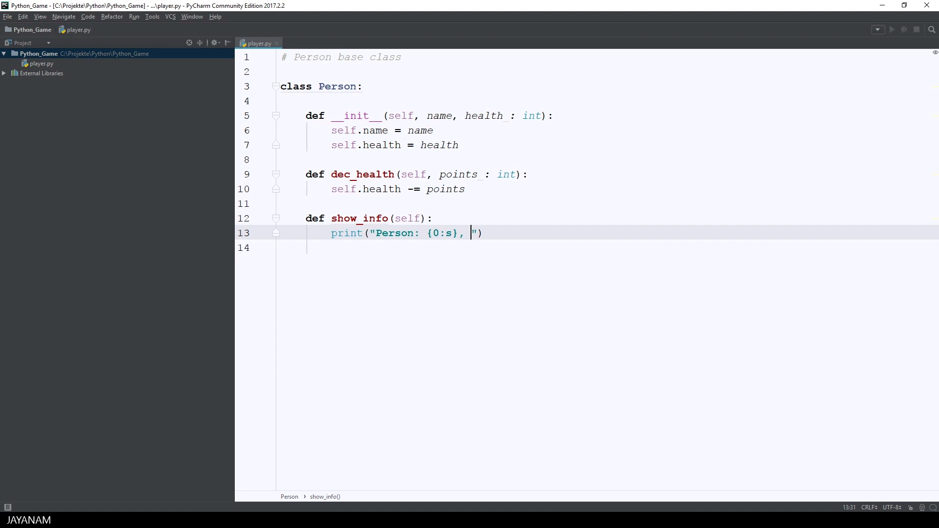
type("{1:d")
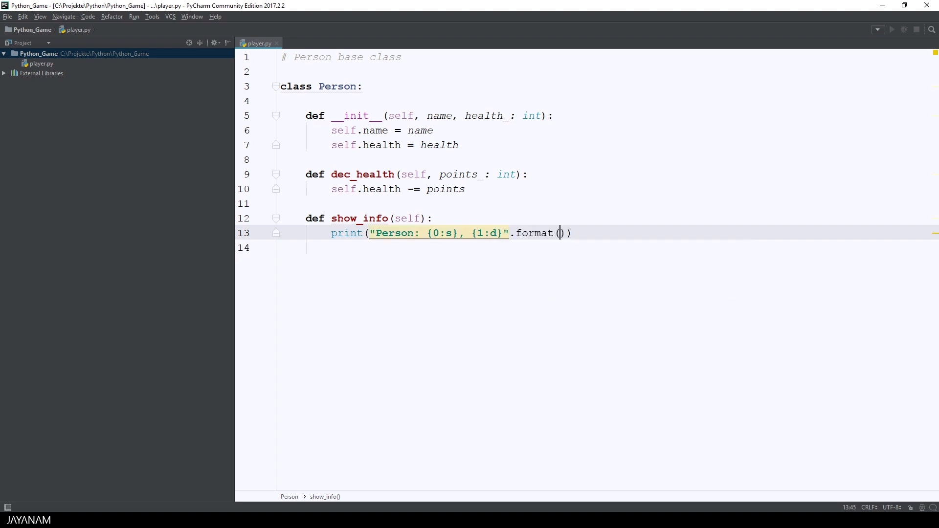
type("self.")
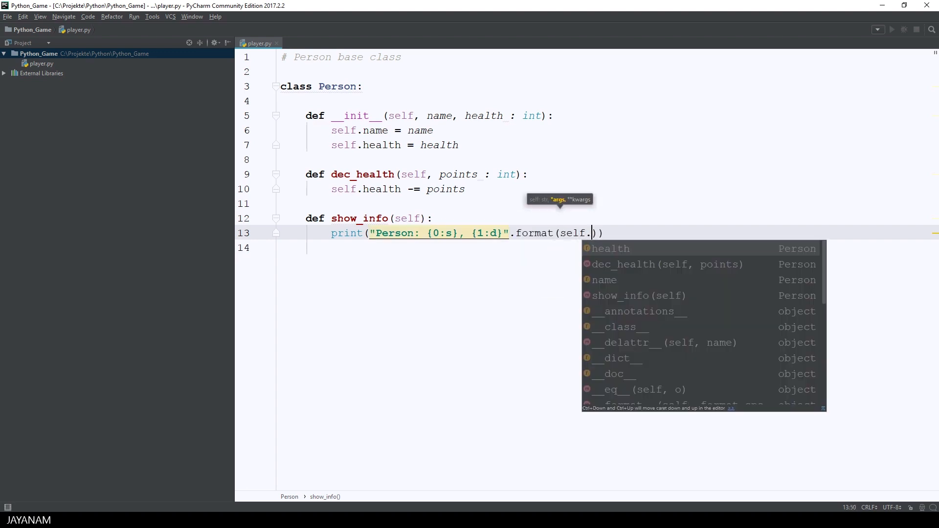
left_click(609, 247)
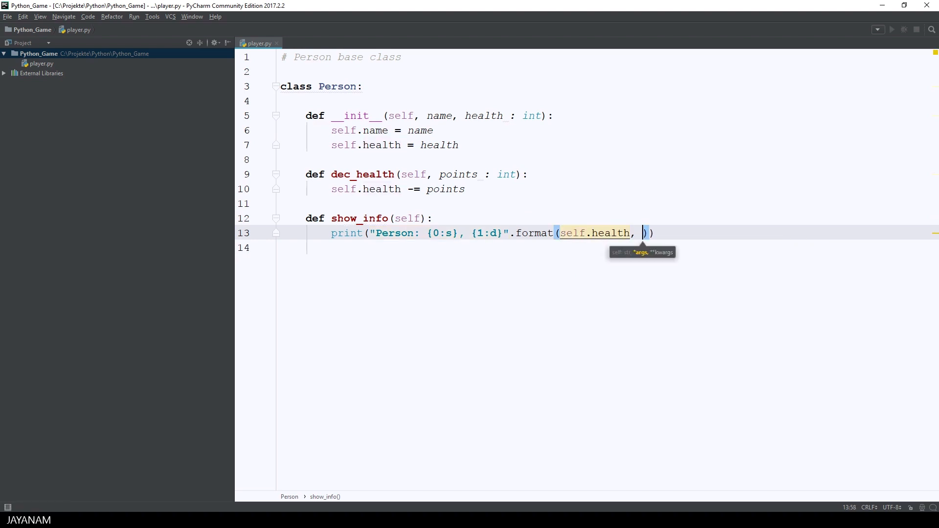
type("sle")
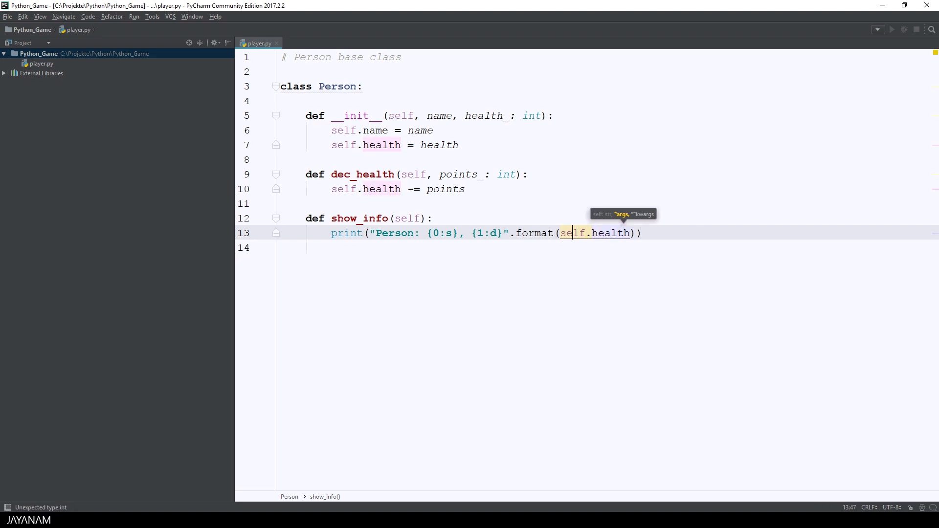
type("self.")
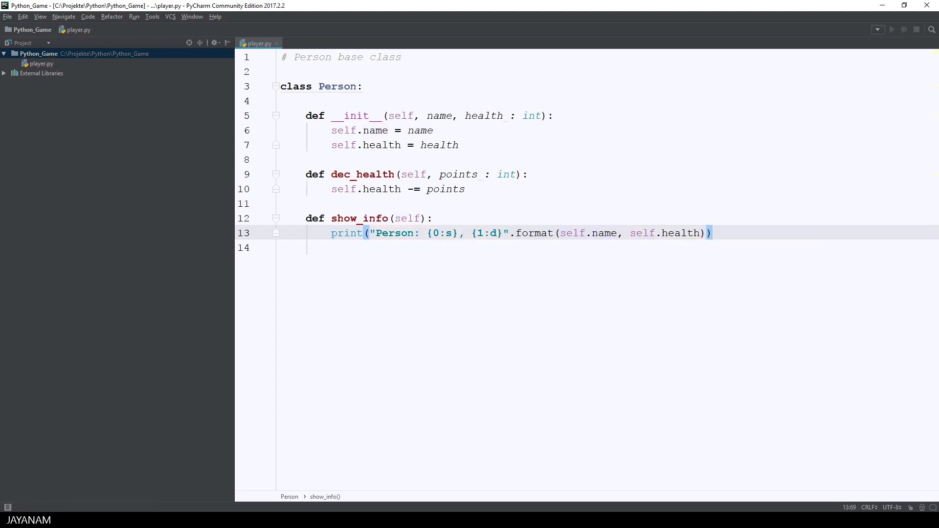
- Create a new Python file main.py in the Python_Game project
right_click(38, 53)
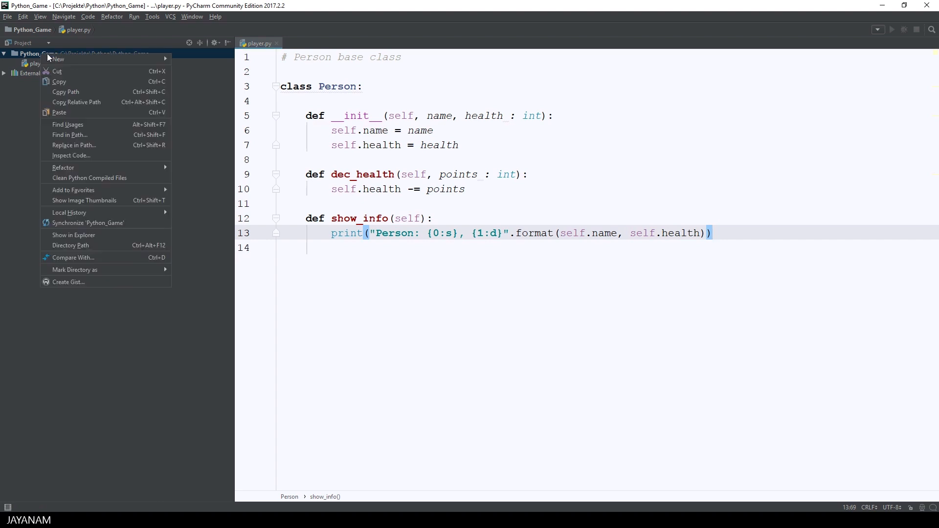
left_click(58, 59)
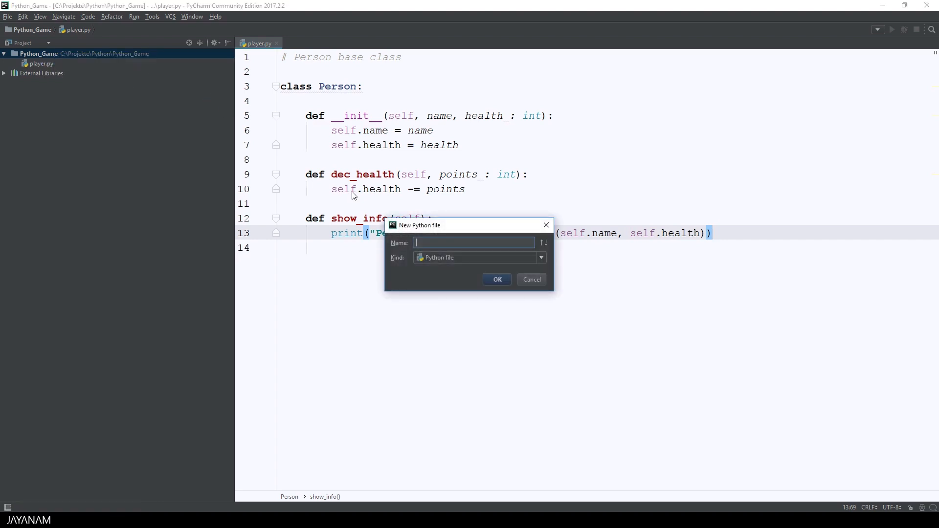
mouse_move(482, 274)
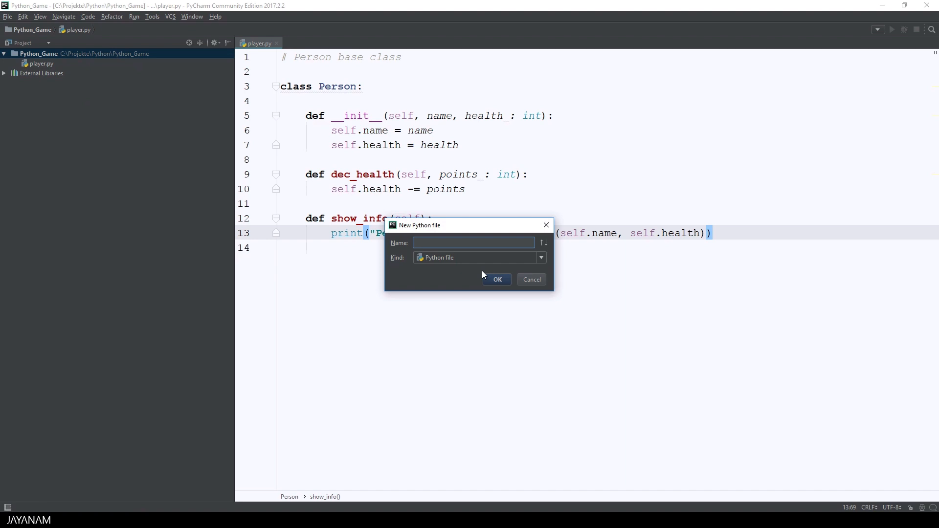
left_click(496, 279)
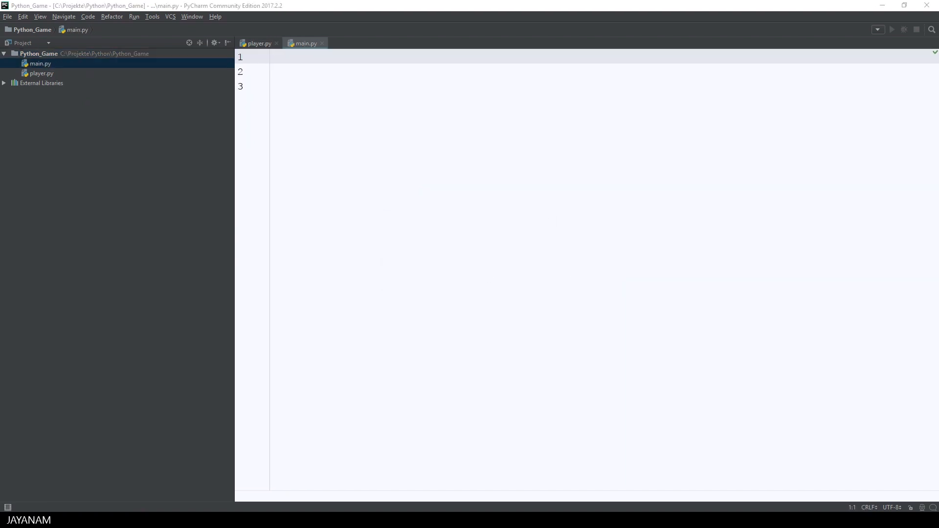
- Import the player module as pl in main.py
type("i")
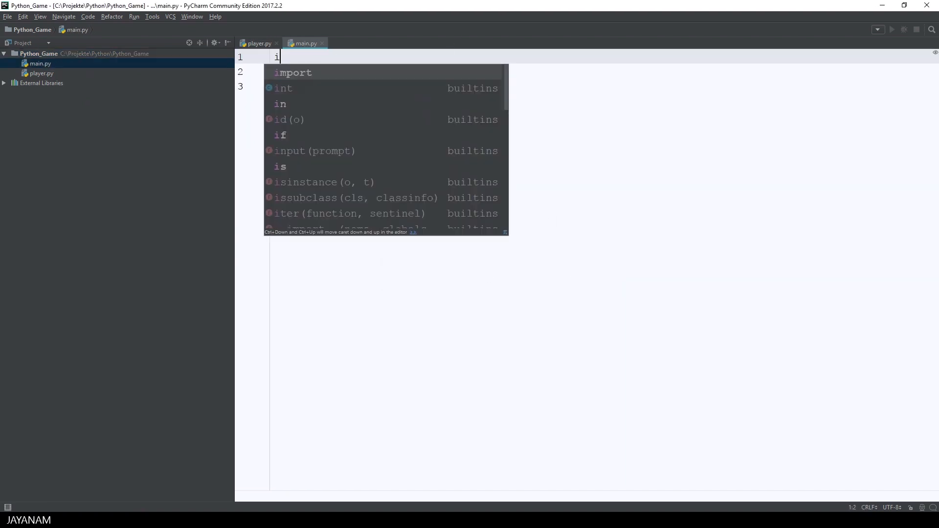
key("Tab")
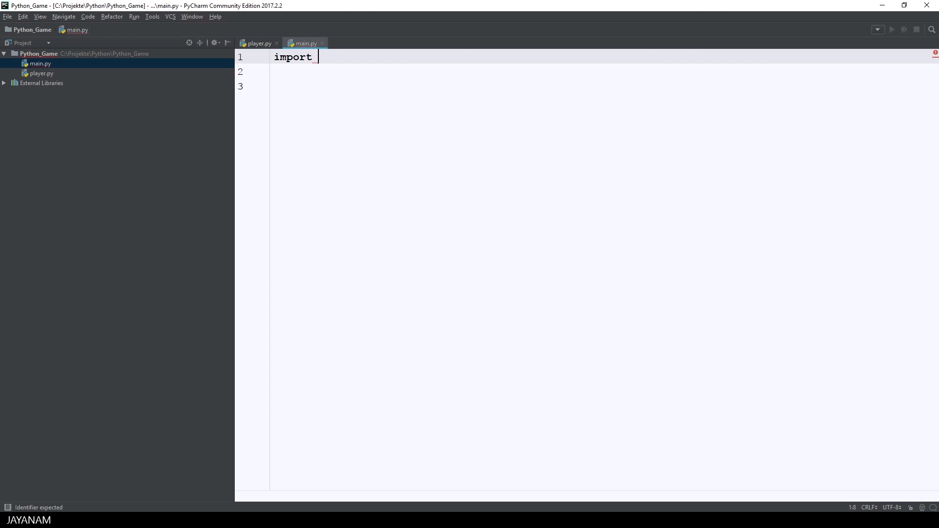
type("player")
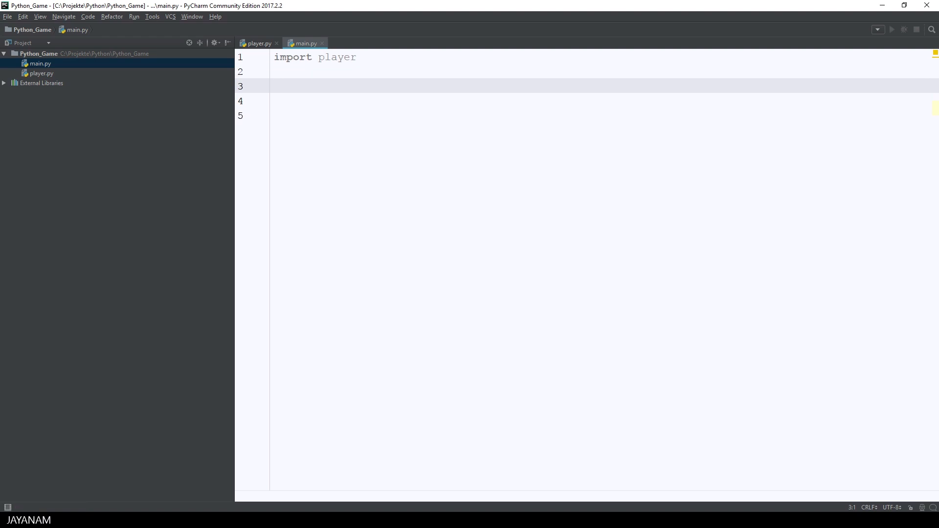
type("player1 = Person(\"")
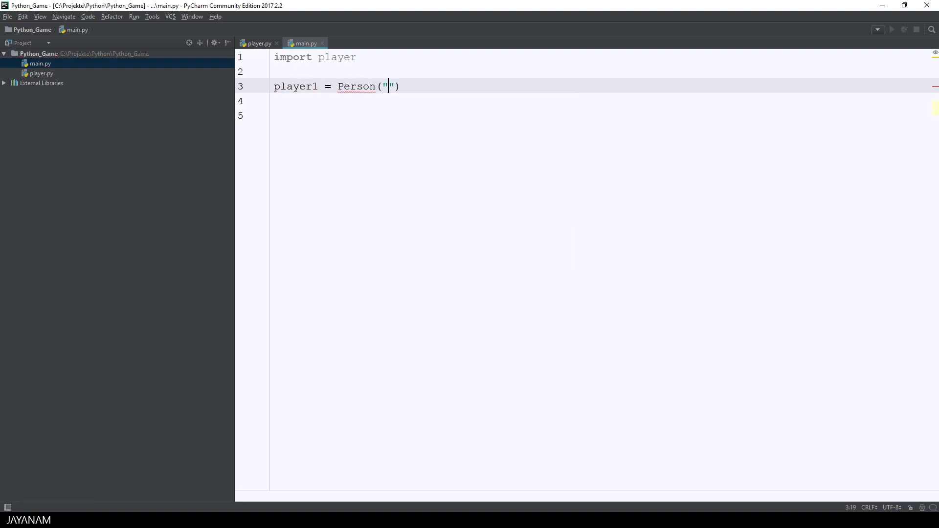
- Create player1 as pl.Person("Testplayer", 100)
type("Testpl")
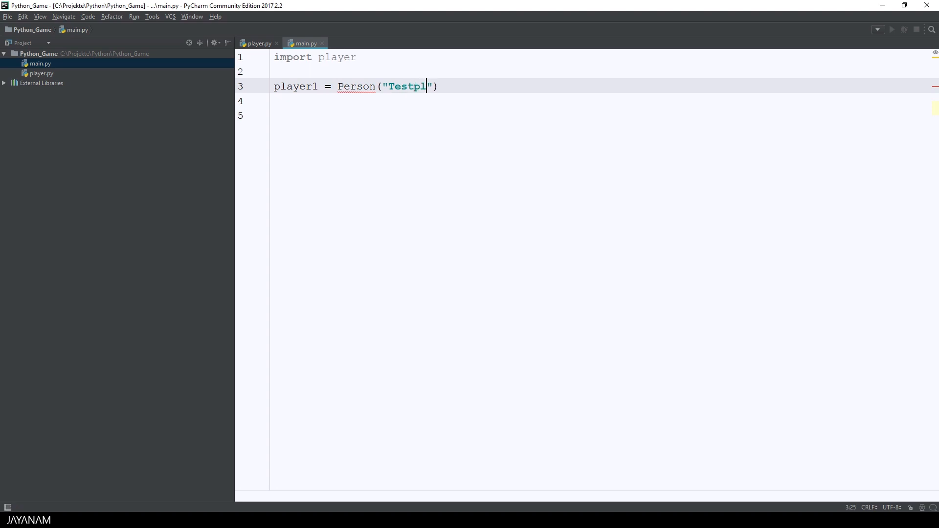
type("ayer\", 100")
left_click(601, 57)
type(" as pl")
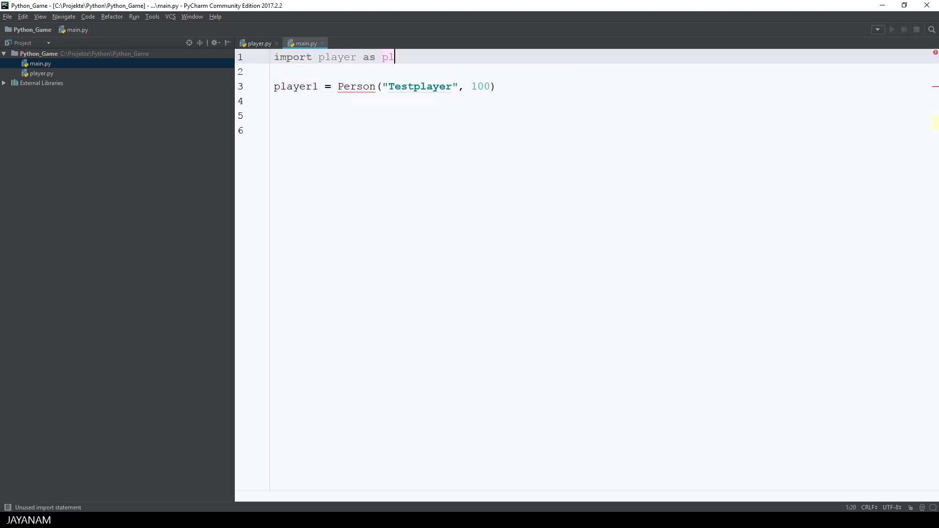
left_click(339, 86)
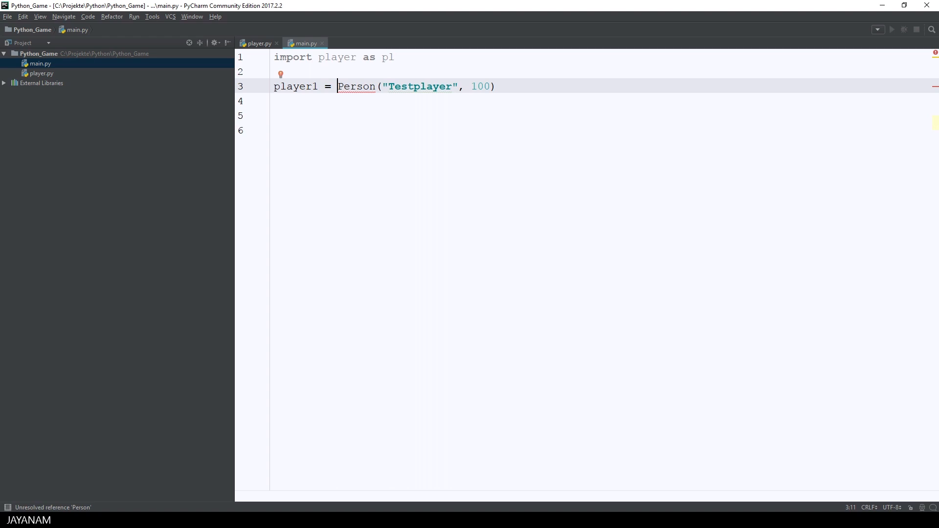
type("pl.")
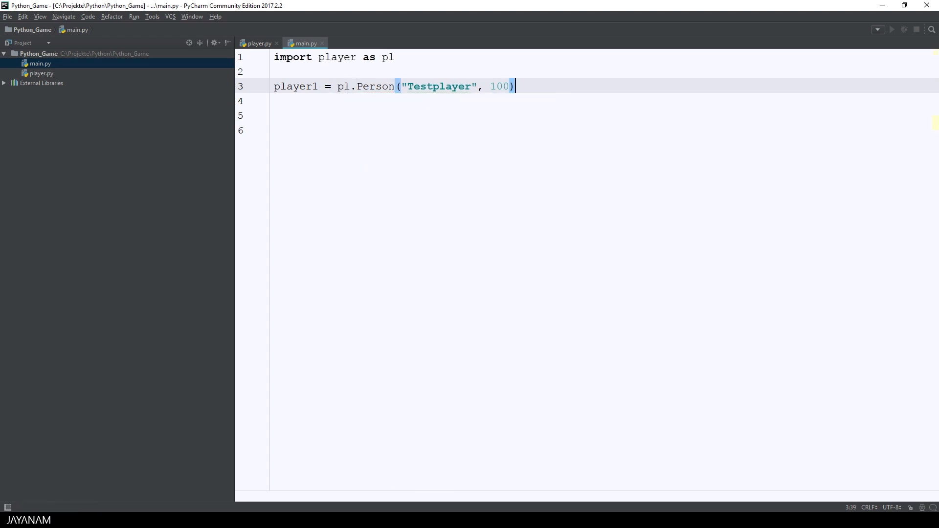
key("enter")
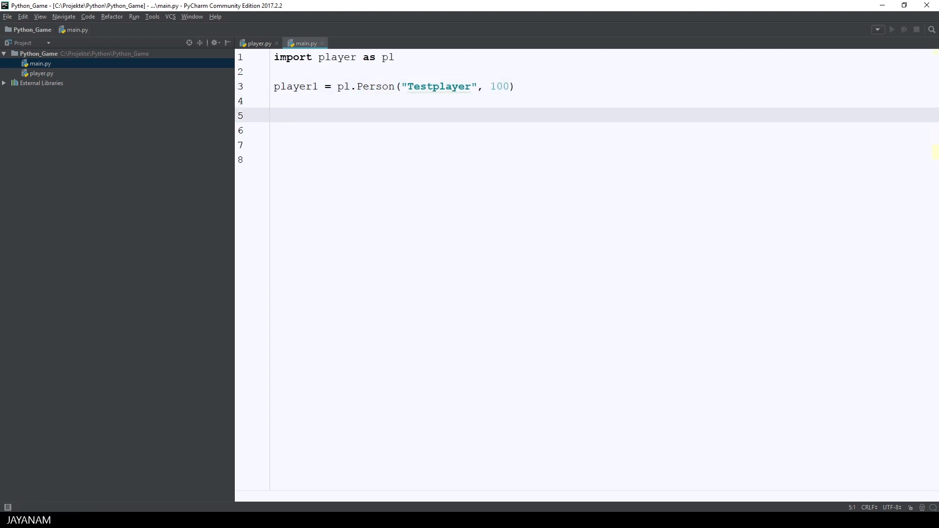
- Begin calling player1's show_info method
type("play")
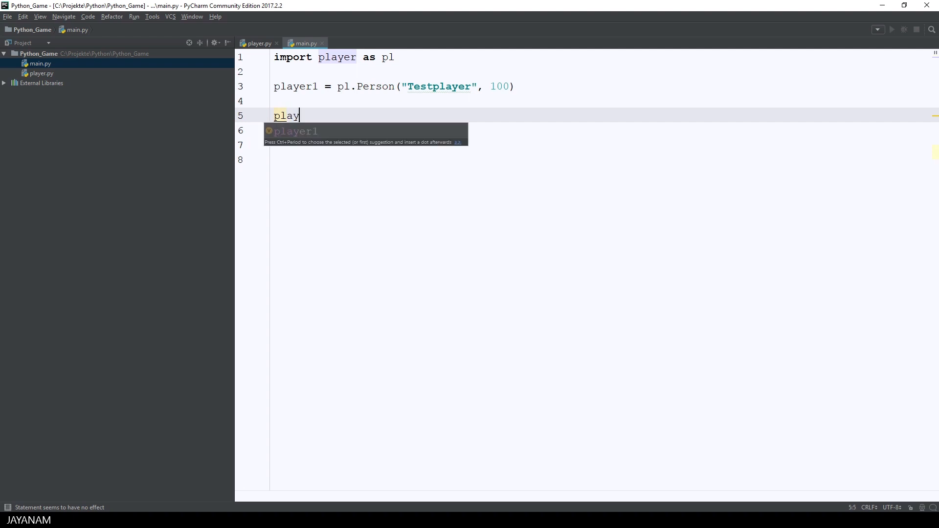
type("er1.sh")
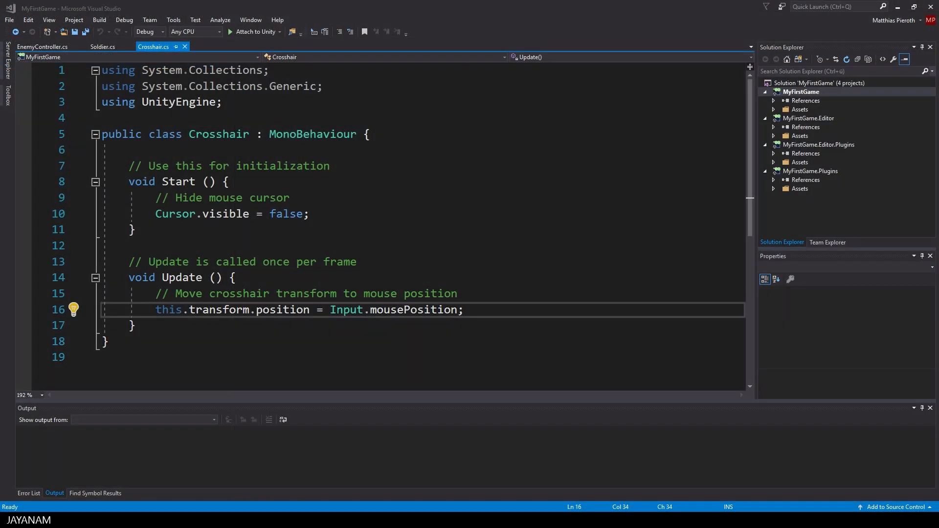
- Add Ray ray = Camera.main.ScreenPointToRay(Input.mousePosition) in Update
double_click(413, 310)
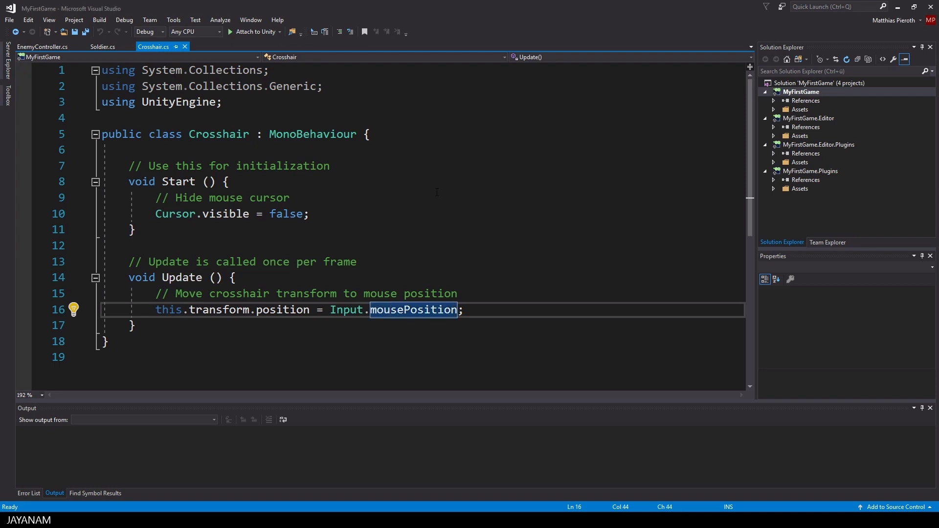
key("enter")
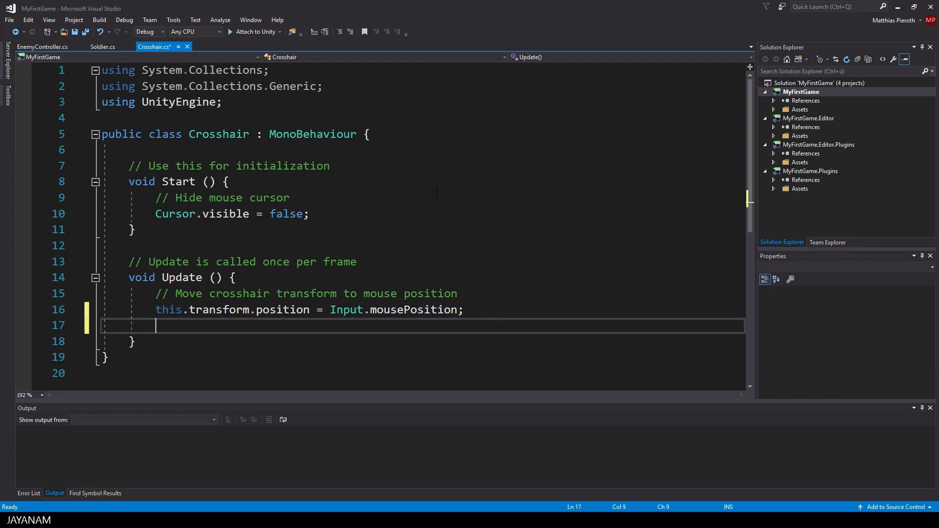
type("Ray")
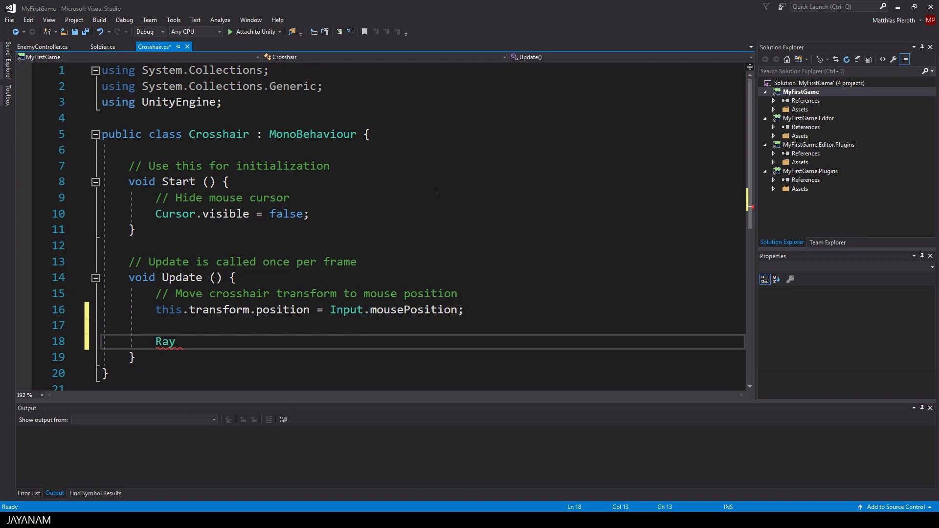
type("ray = C")
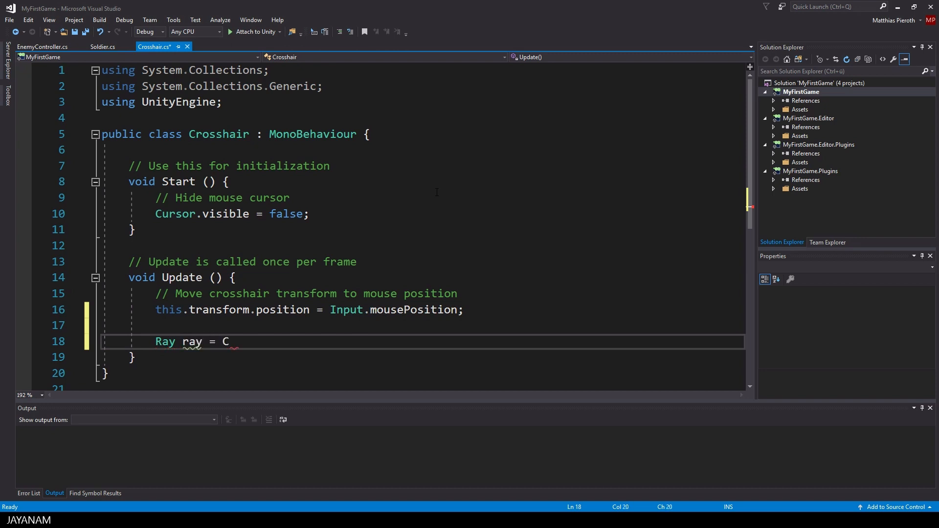
type("amera.main.S")
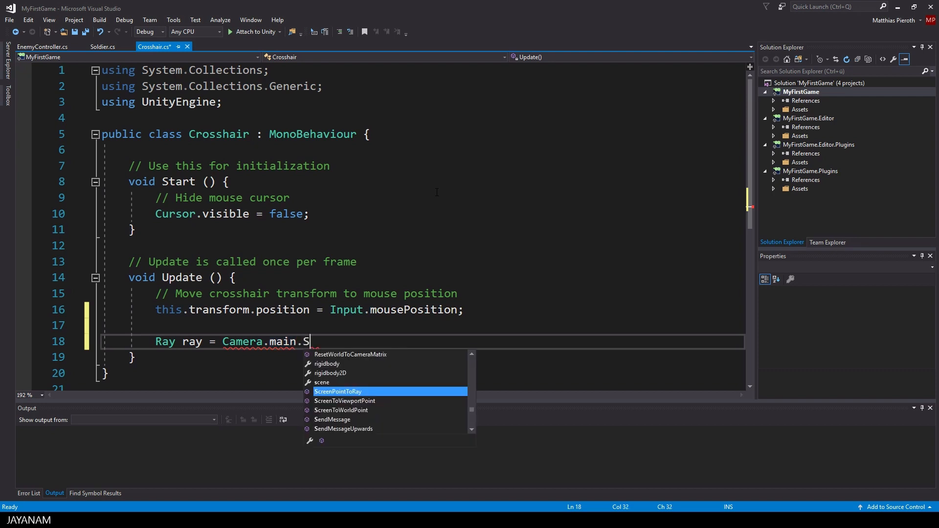
type("creenPointToRay(")
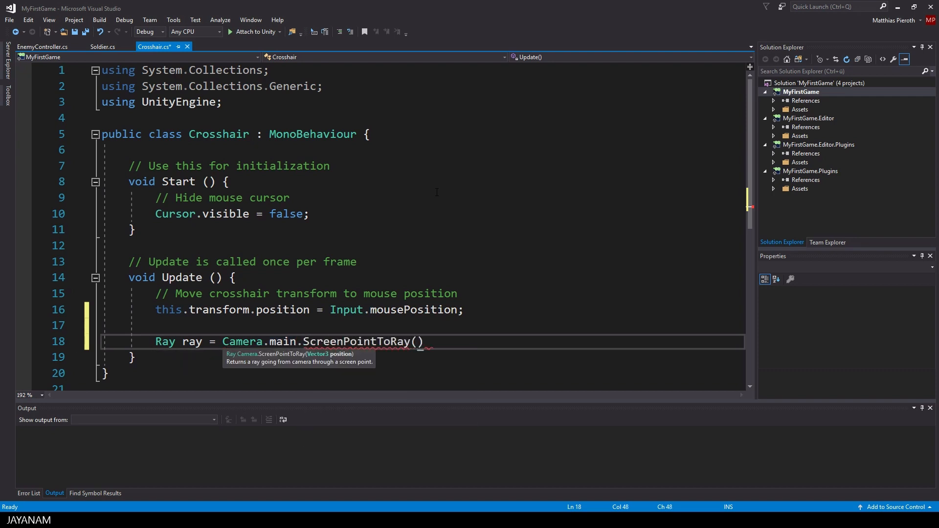
type("Input.o")
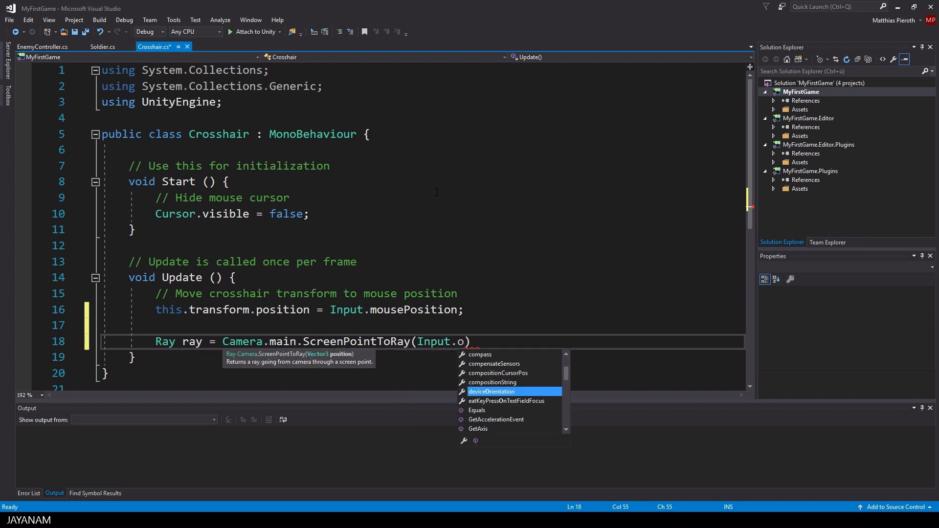
type("usePosition")
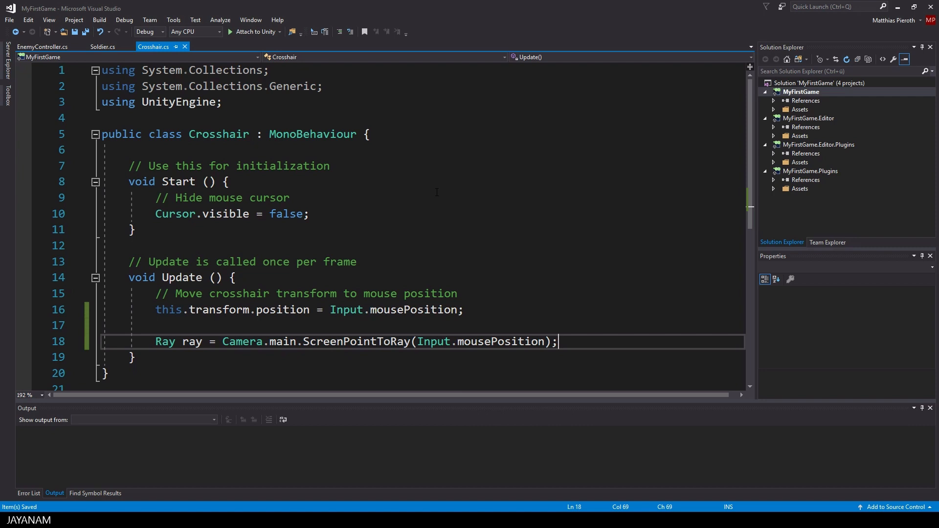
- Start a RaycastHit hit declaration on the next line
key("enter")
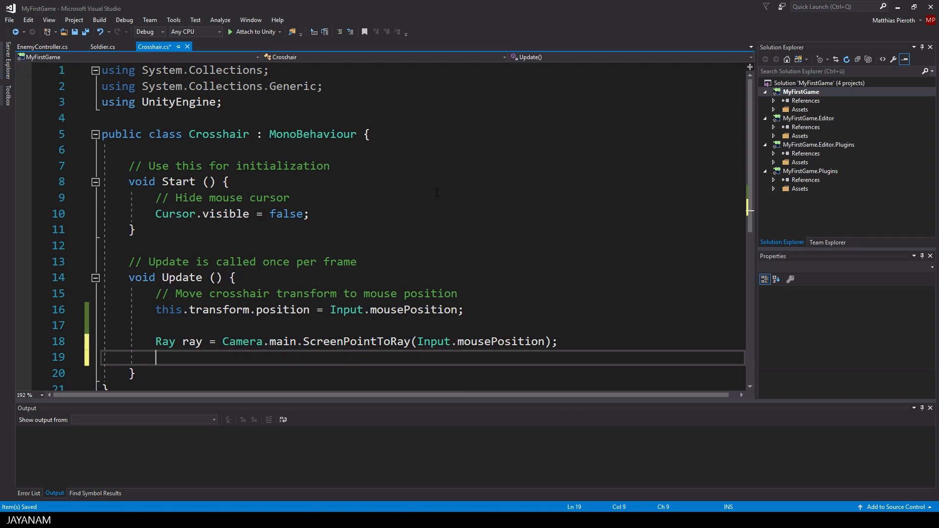
type("RayCa")
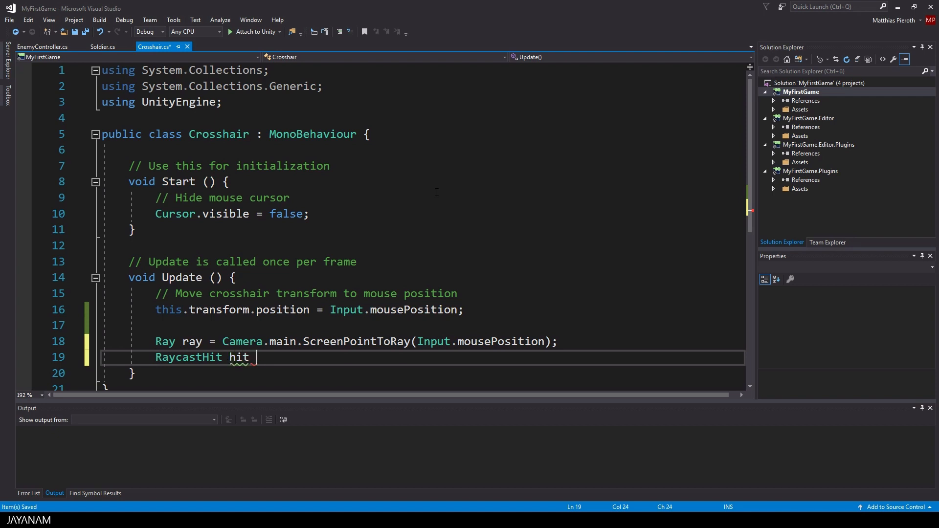
- Finish RaycastHit hit; and add an if (Physics.Raycast(ray, out hit)) block
type(";")
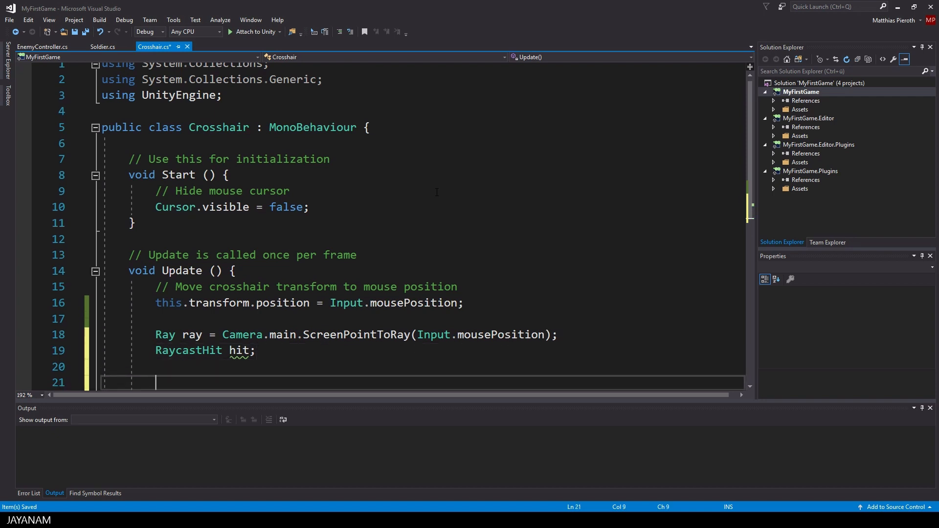
double_click(187, 350)
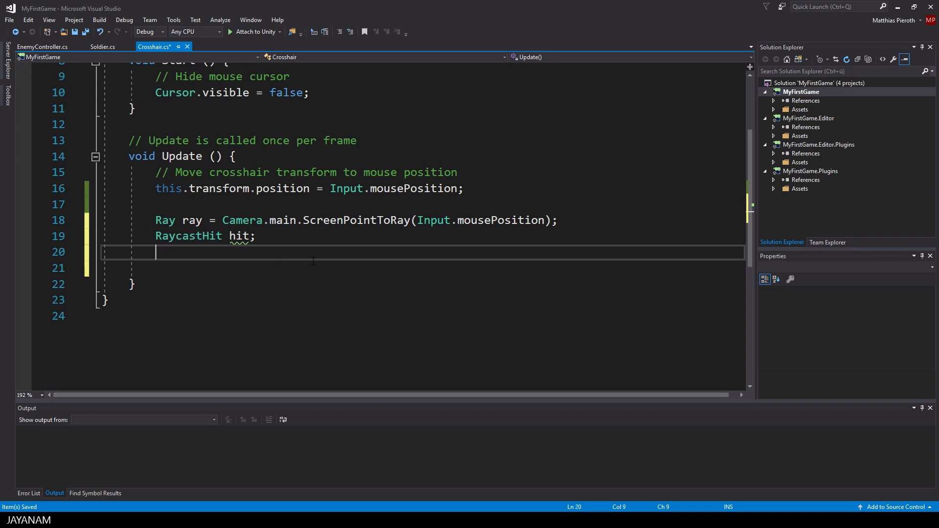
type("if(Phys")
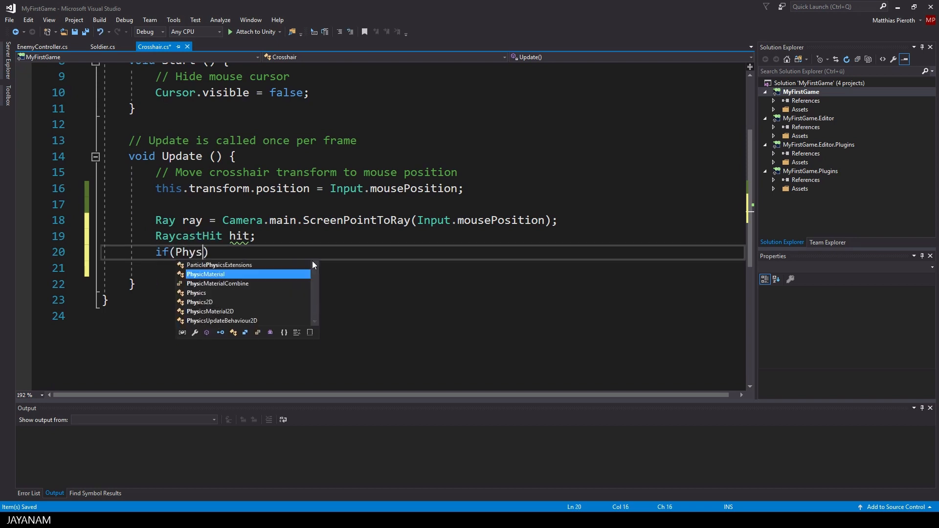
type("ics.ra")
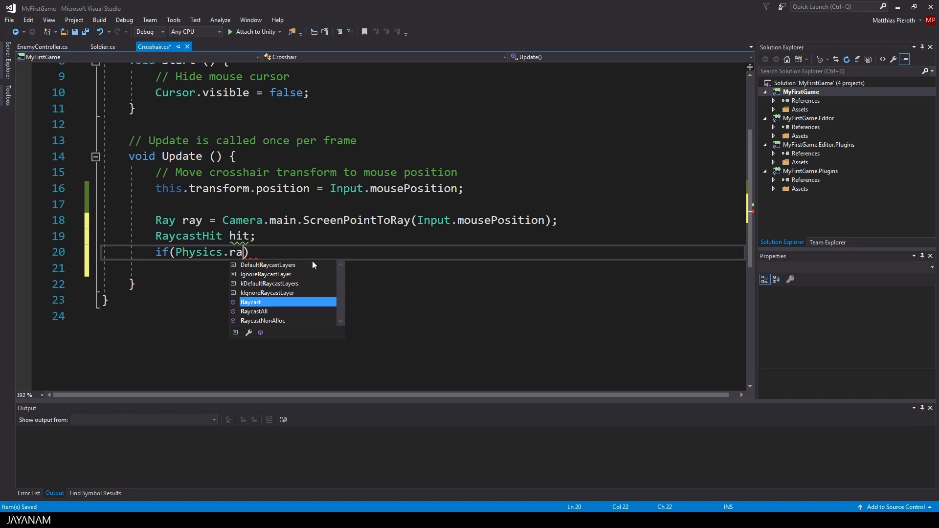
key("Tab")
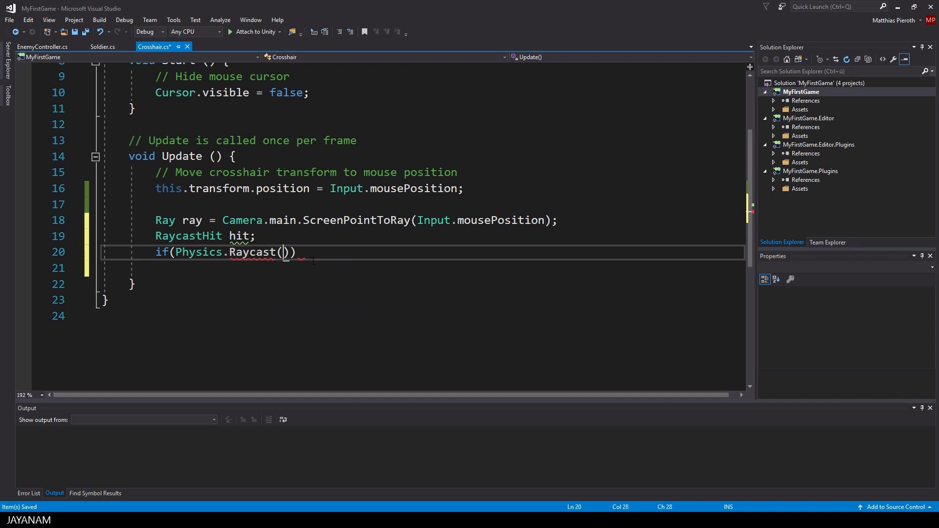
type("ray, out hit")
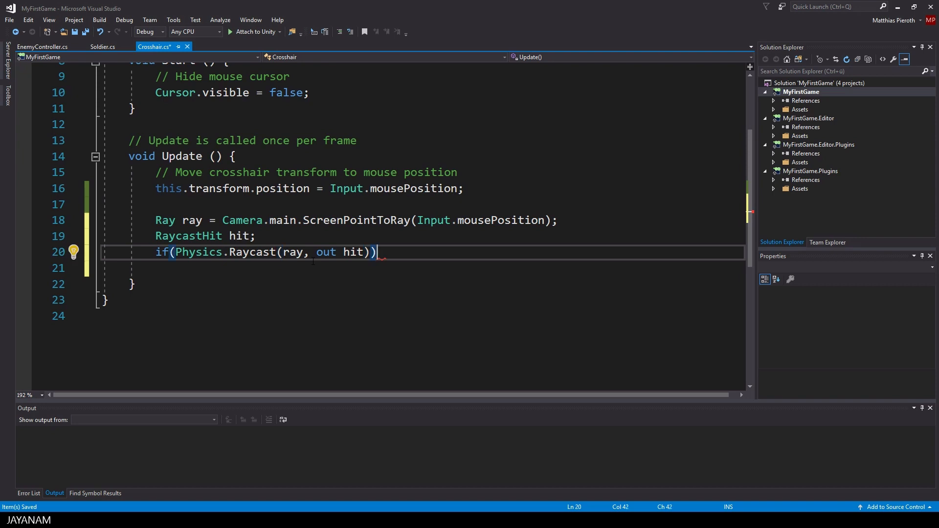
type("{")
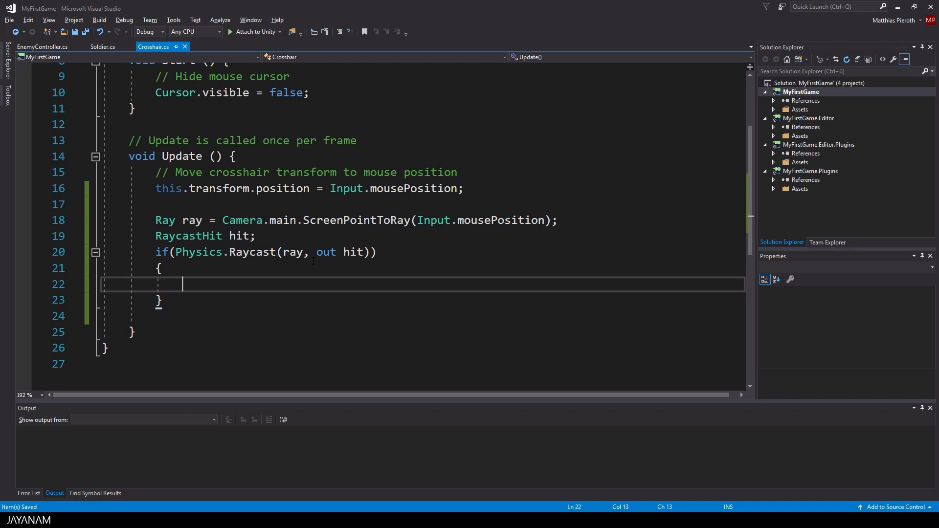
- Inside the block, comment that it gets the hit object and Debug.Log the hit transform
type("hit.point")
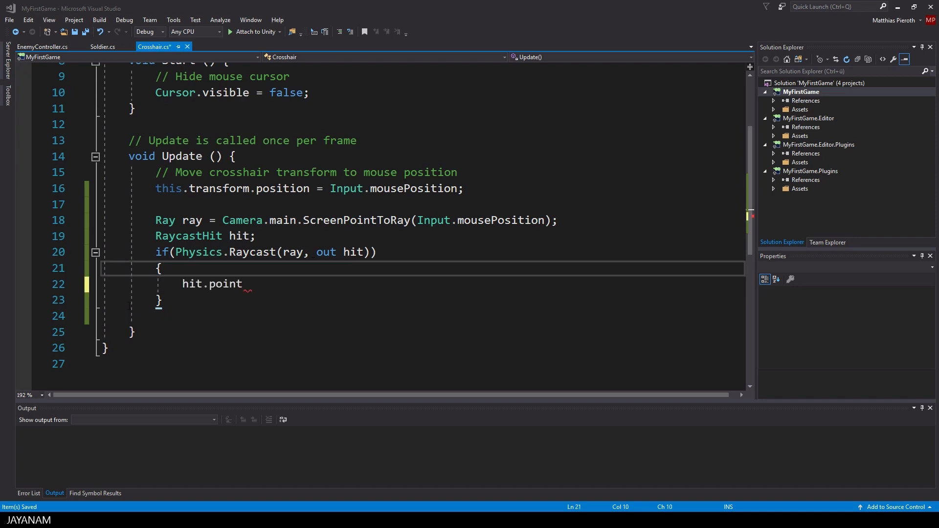
type("//")
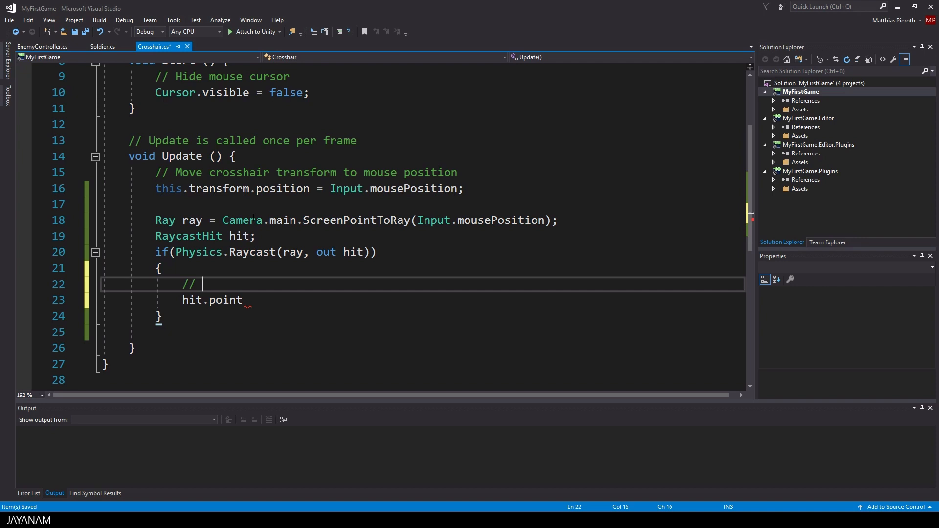
type("Get the object")
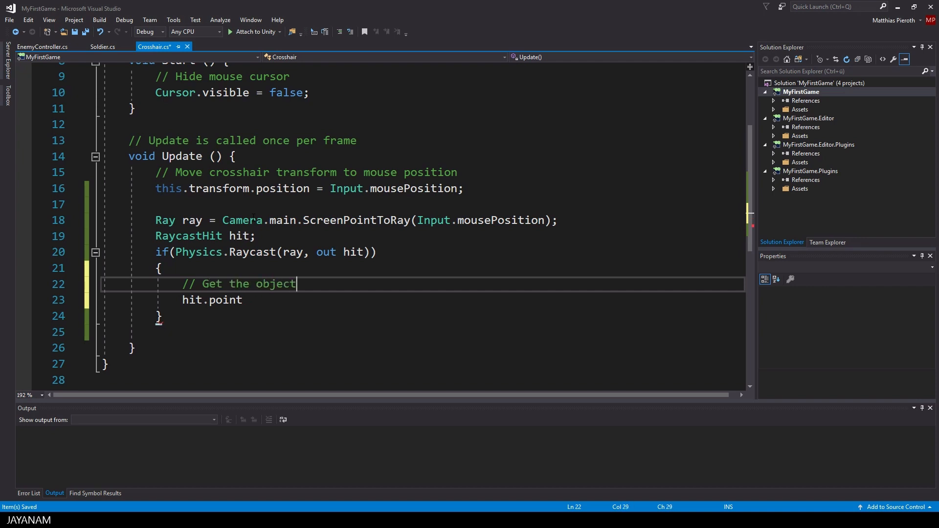
type("that is hit be")
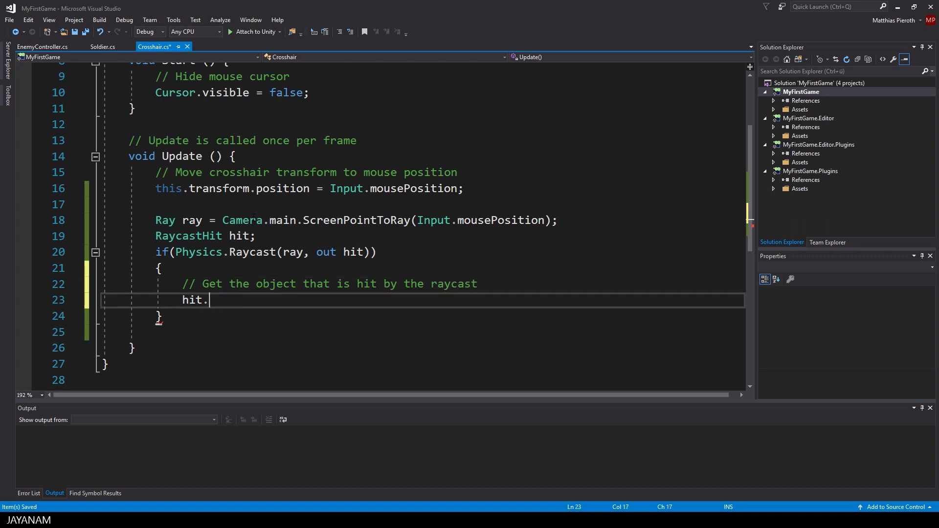
type("t")
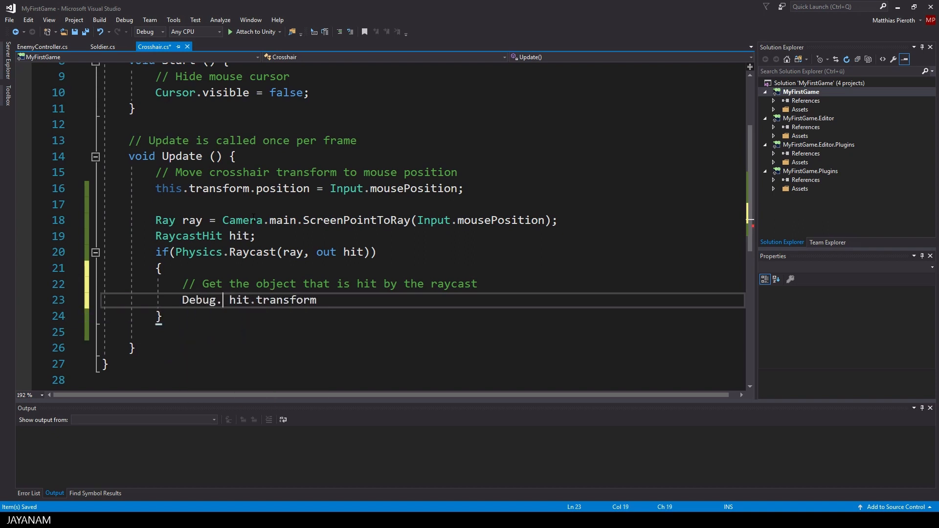
type("Logi")
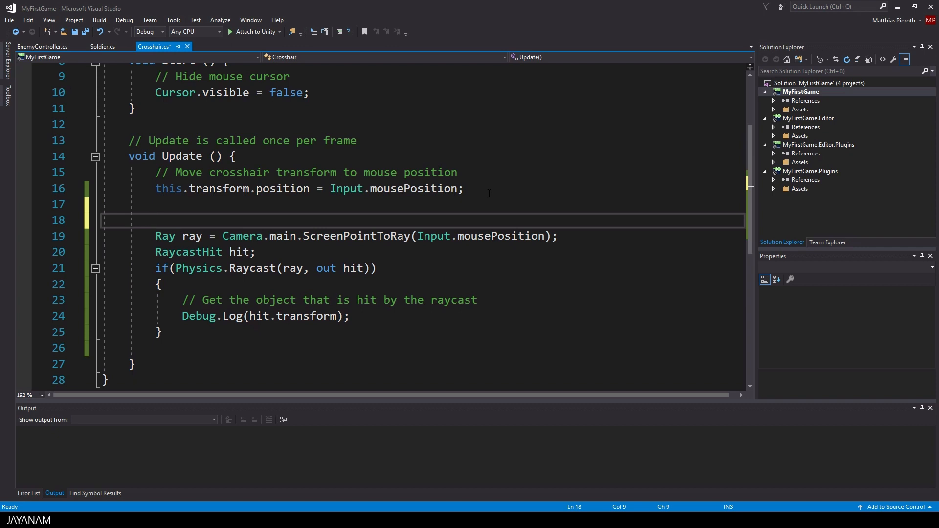
- Wrap the raycast in if (Input.GetMouseButtonDown(0)) and save the Crosshair script
type("Input.getM")
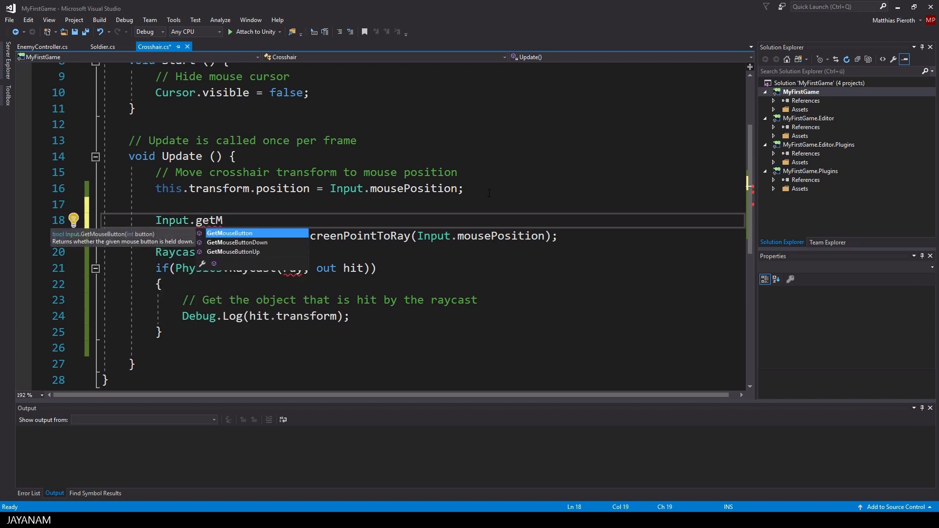
key("Down")
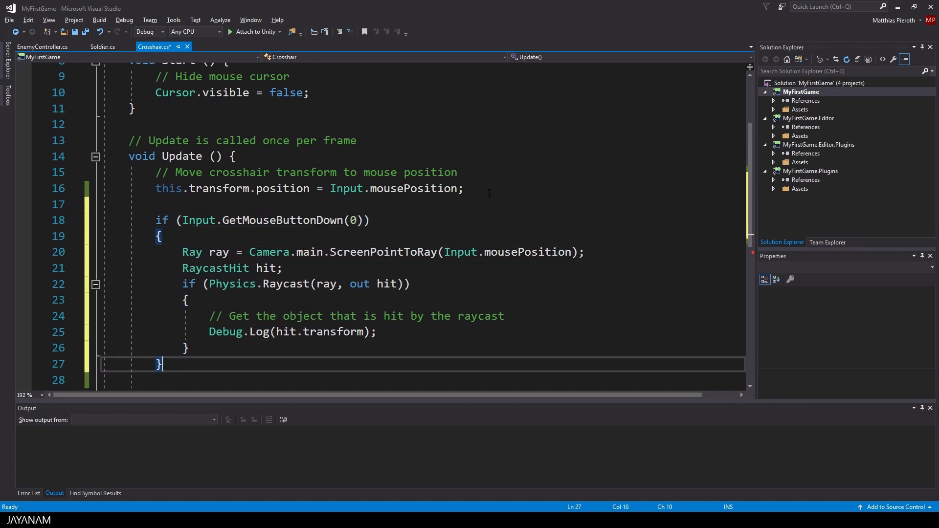
key("ctrl+s")
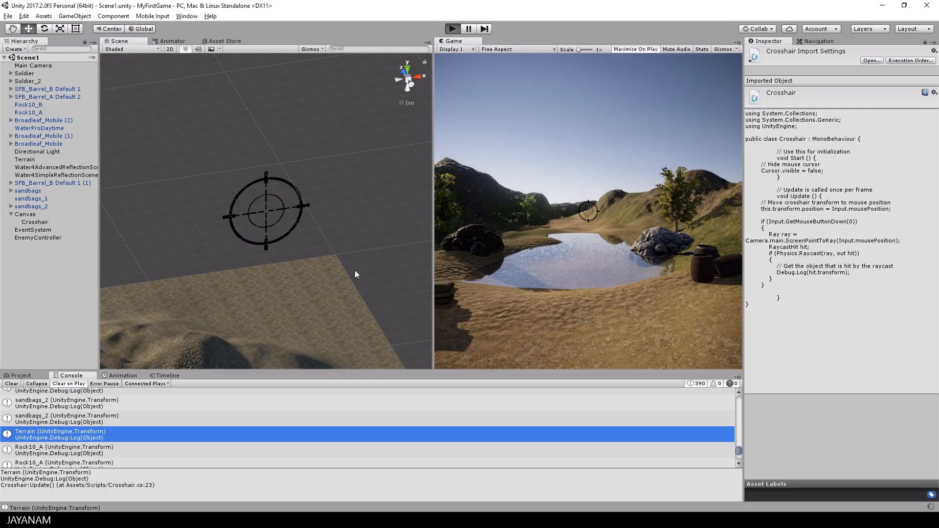
- Play the game in Unity, click scene objects to log Terrain and sandbags, then stop Play
left_click(635, 49)
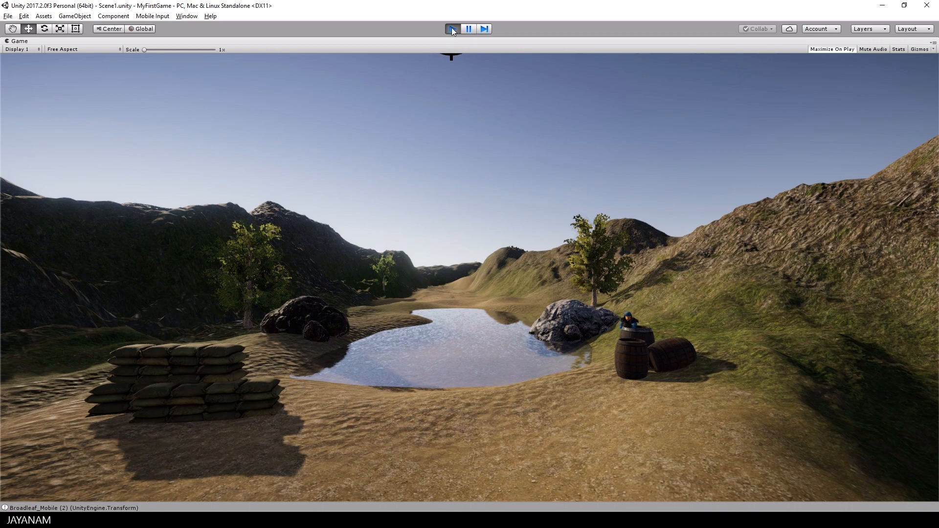
left_click(452, 29)
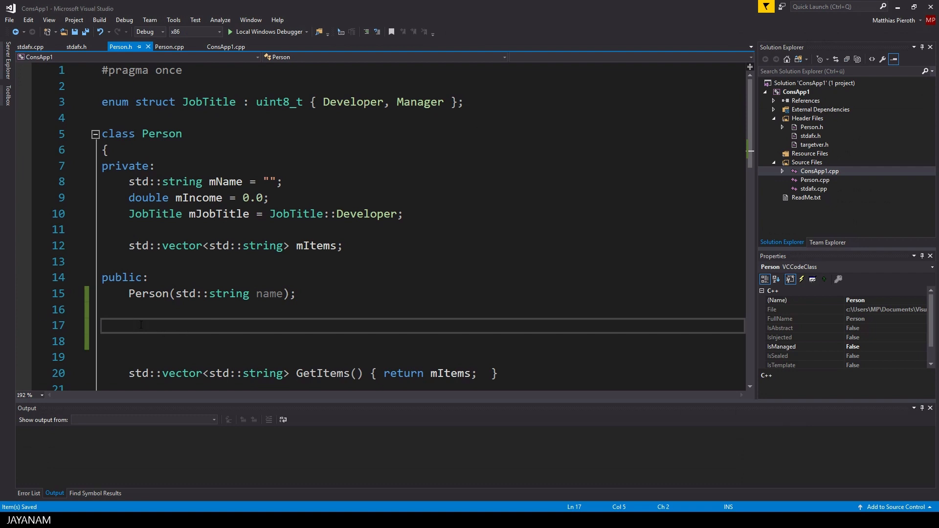
- Declare Person(std::string name, std::initializer_list<std::string> items) in Person.h
type("Person(")
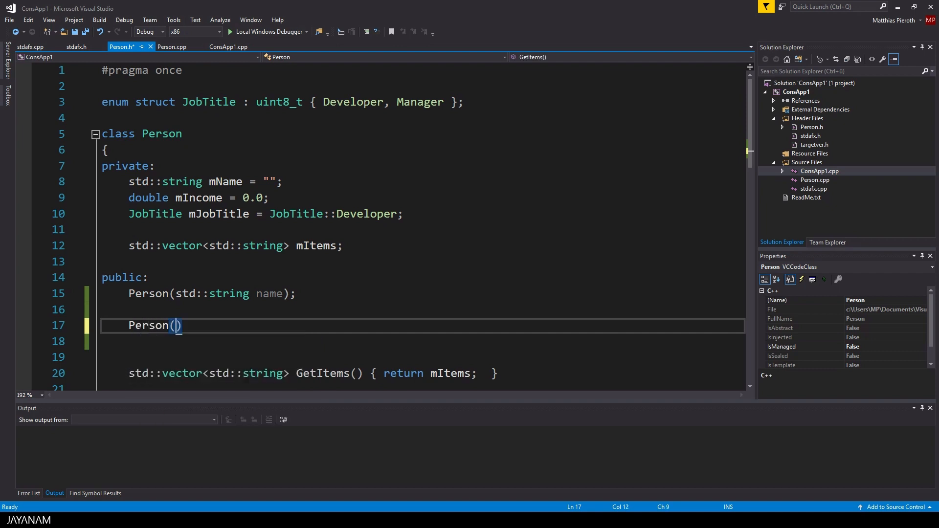
type("std::st")
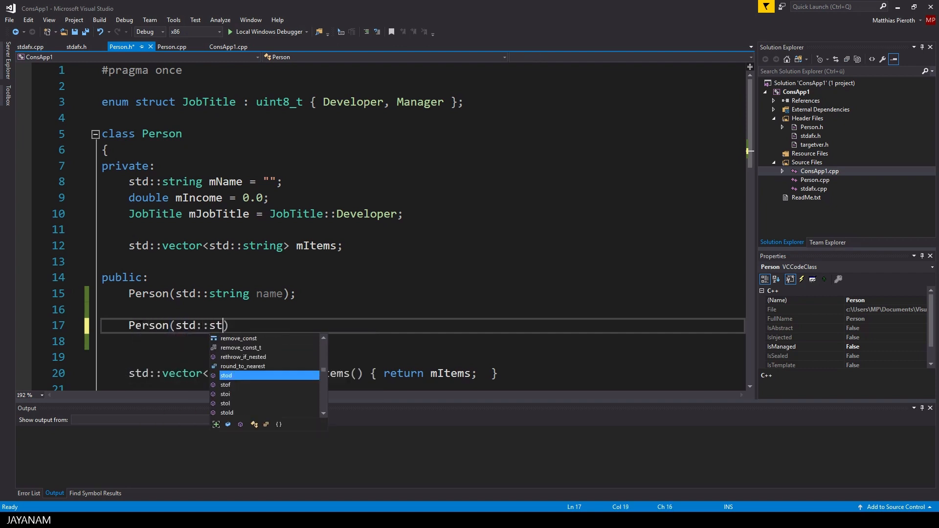
type("ring name, std")
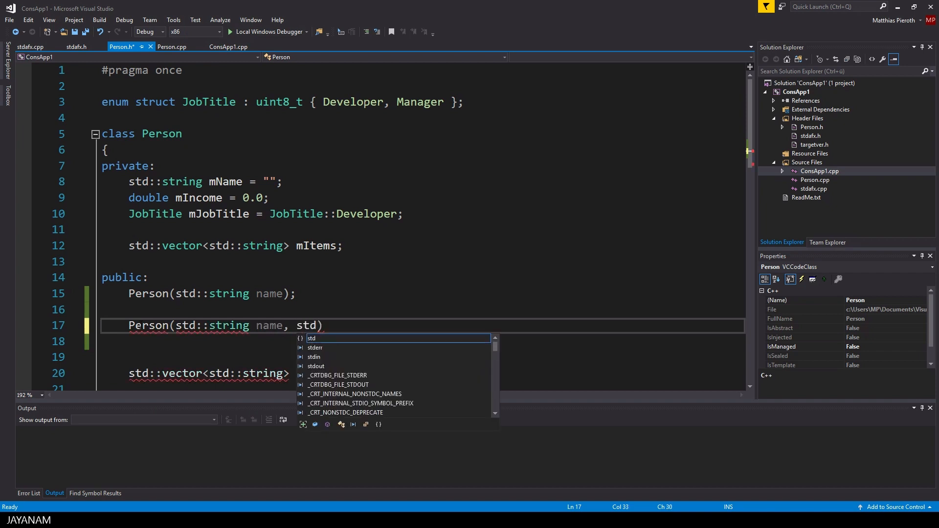
type("::ini")
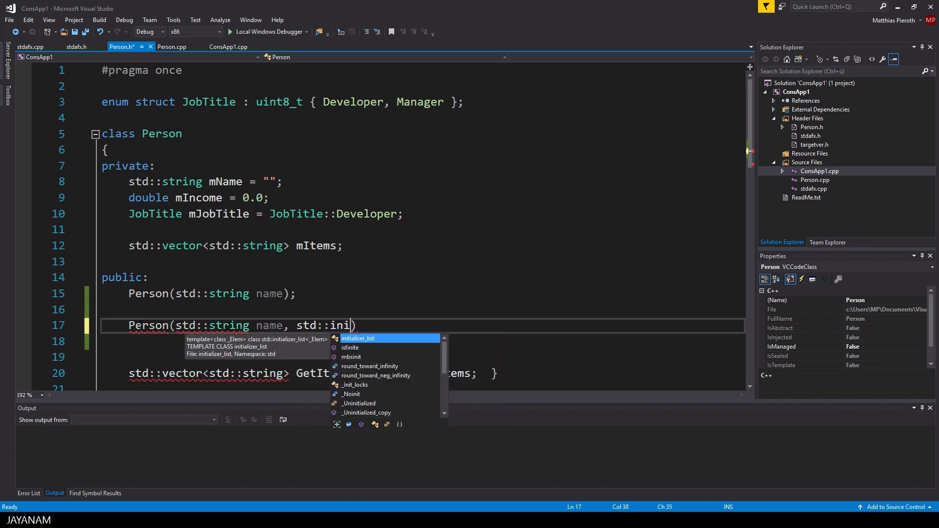
key("Tab")
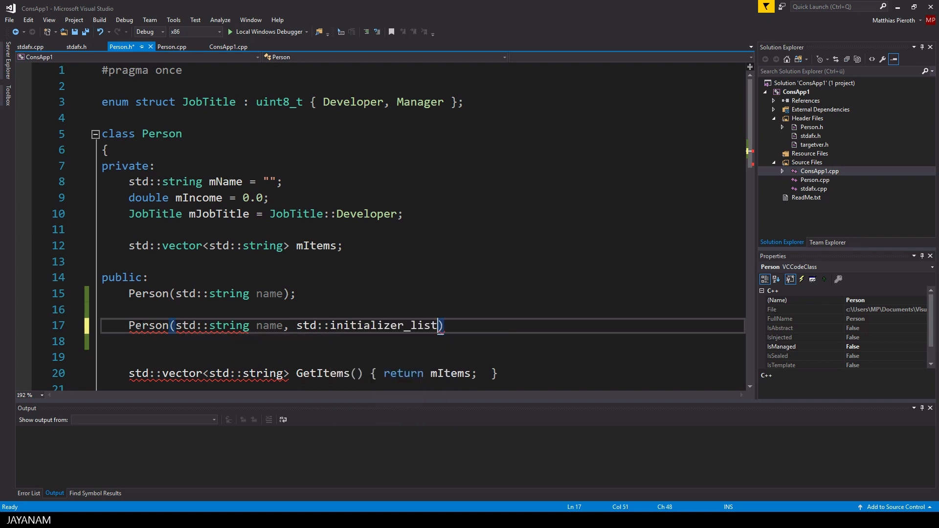
type("<std::")
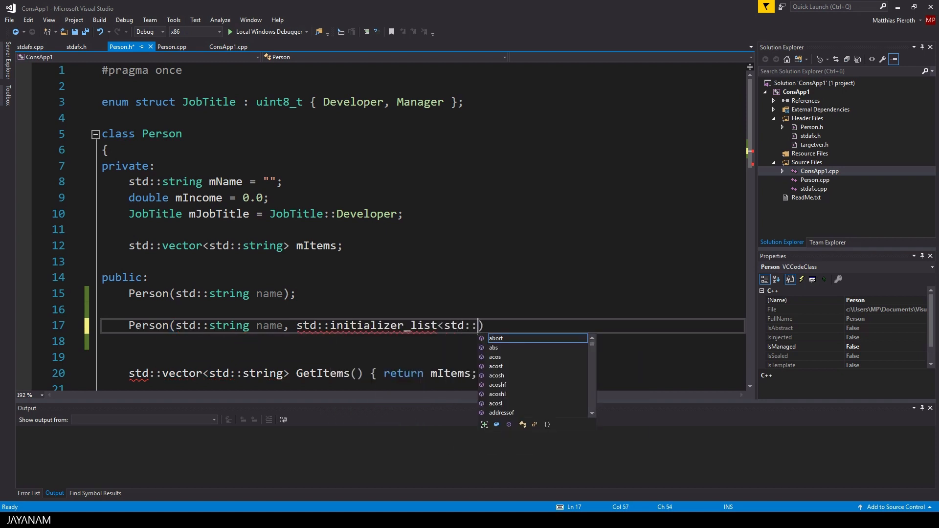
type("string")
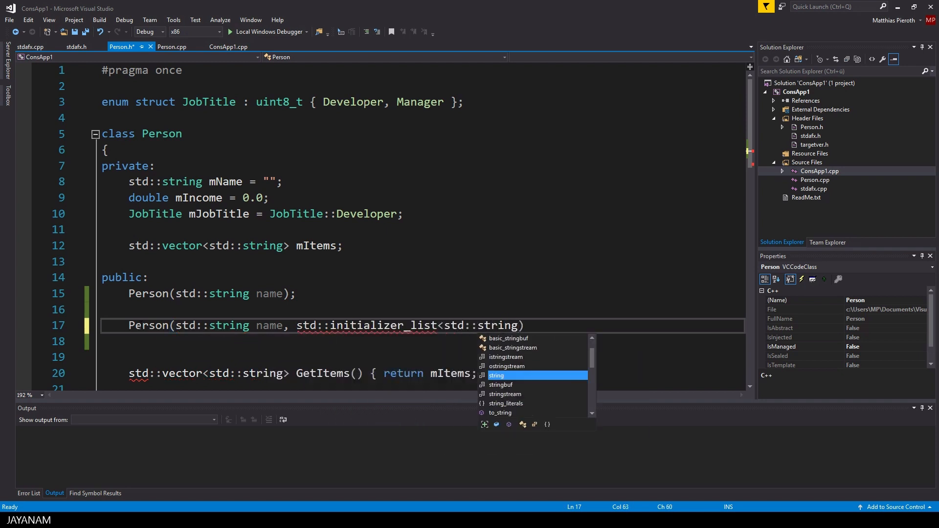
type("items")
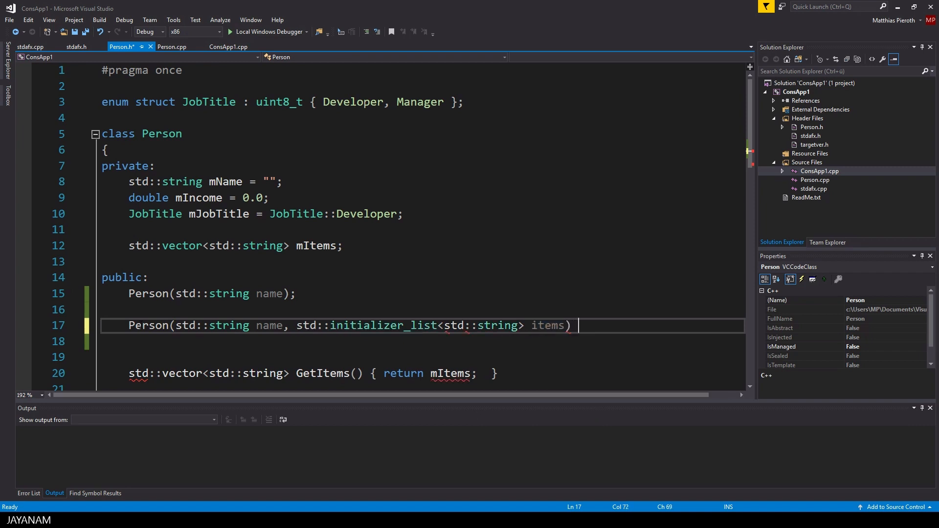
- Delegate the constructor to Person(name) and store items into mItems
type(":")
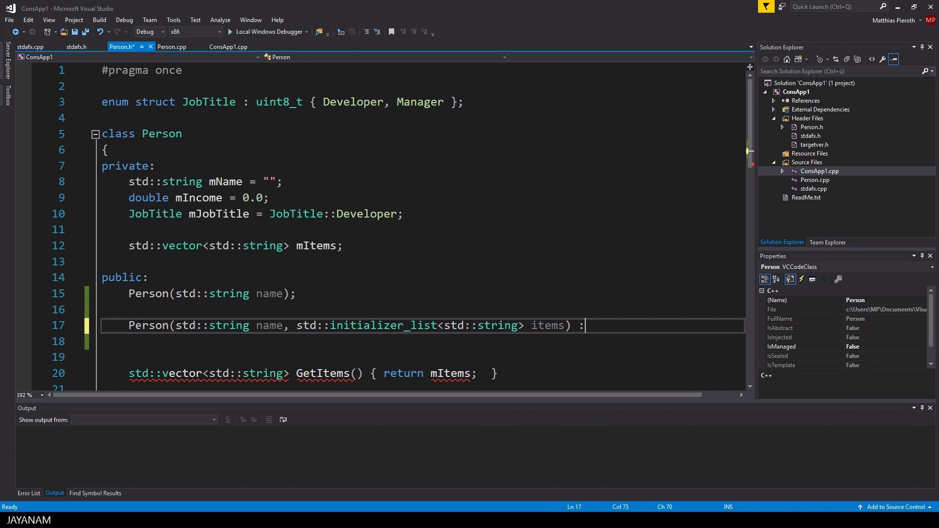
type("Person(")
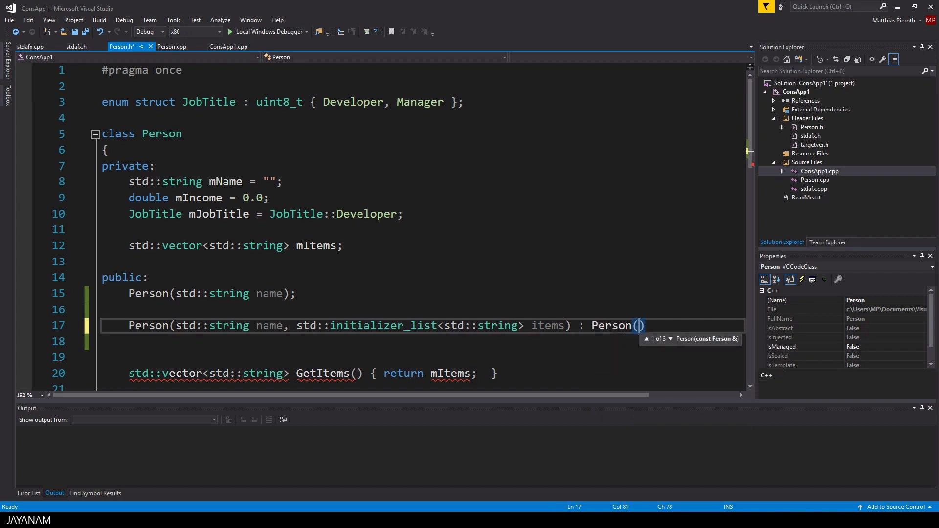
type("name)")
left_click(422, 342)
type("{")
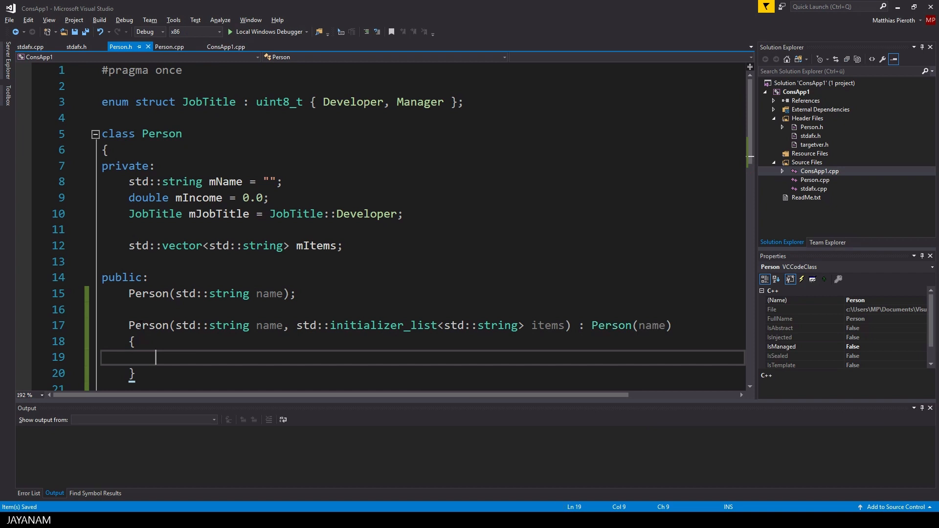
type("mItems = items;")
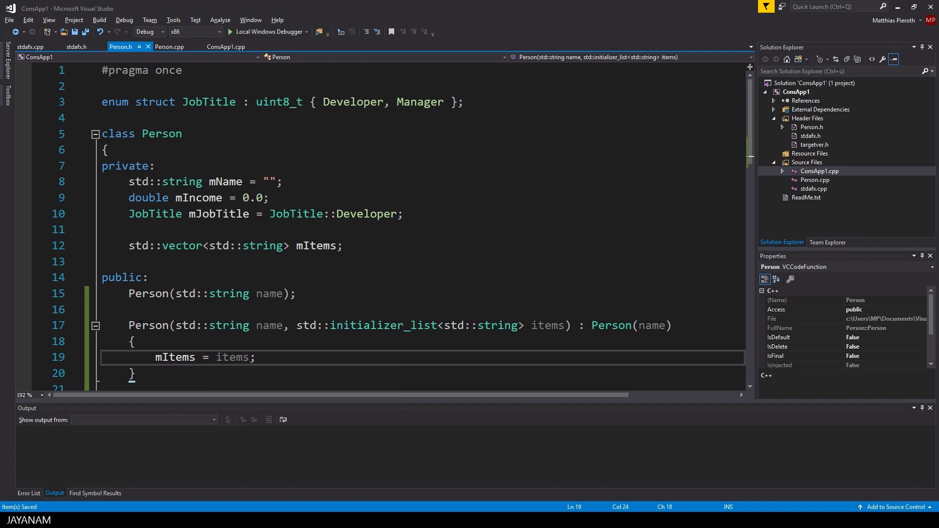
left_click(226, 46)
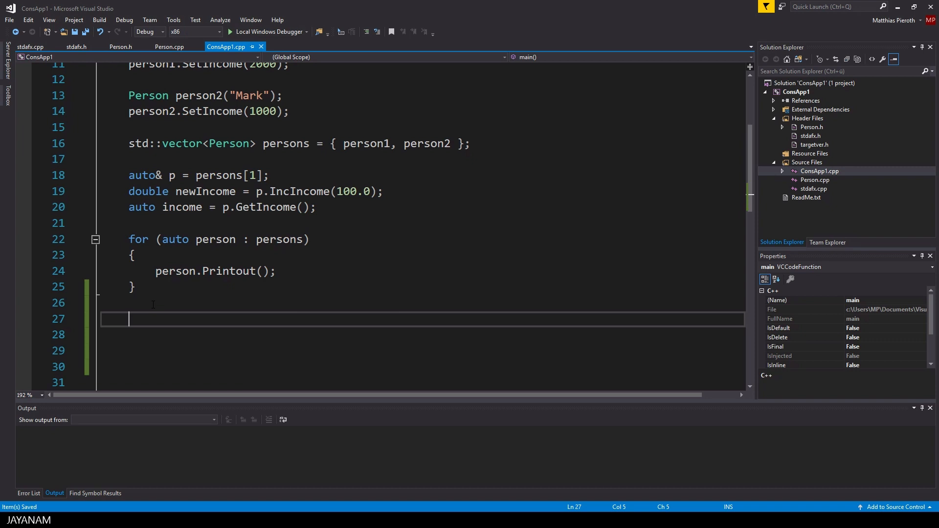
- Create Person personWithItems("Greg", { "Item 1", "Item 2" }) in main
type("Person personWithI")
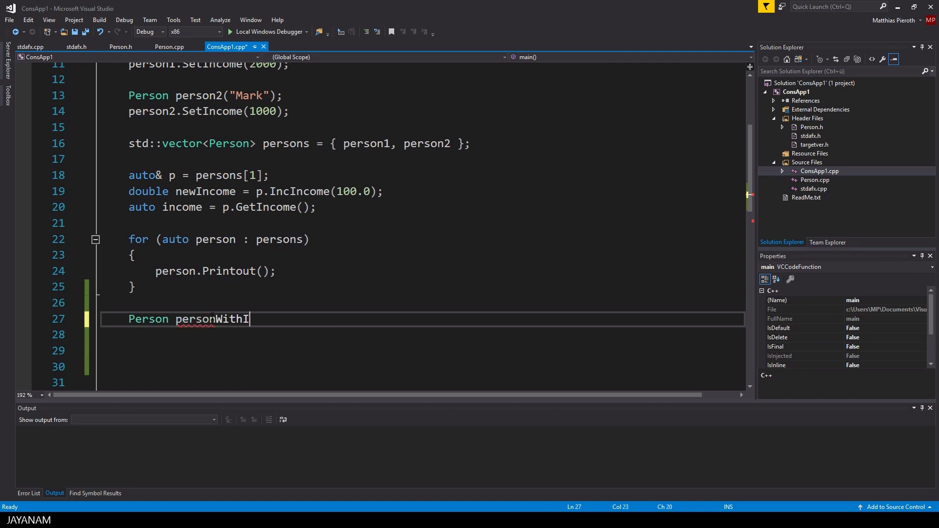
type("tems")
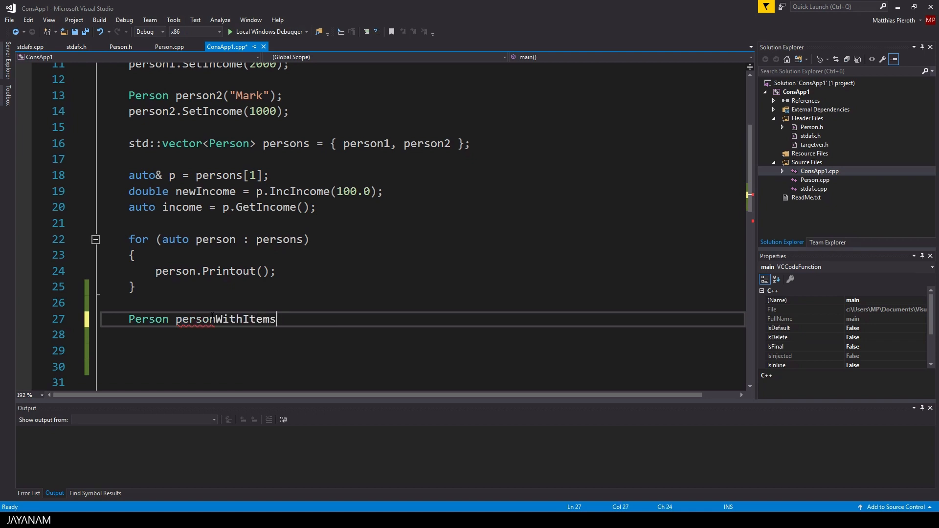
type("(\"G\")")
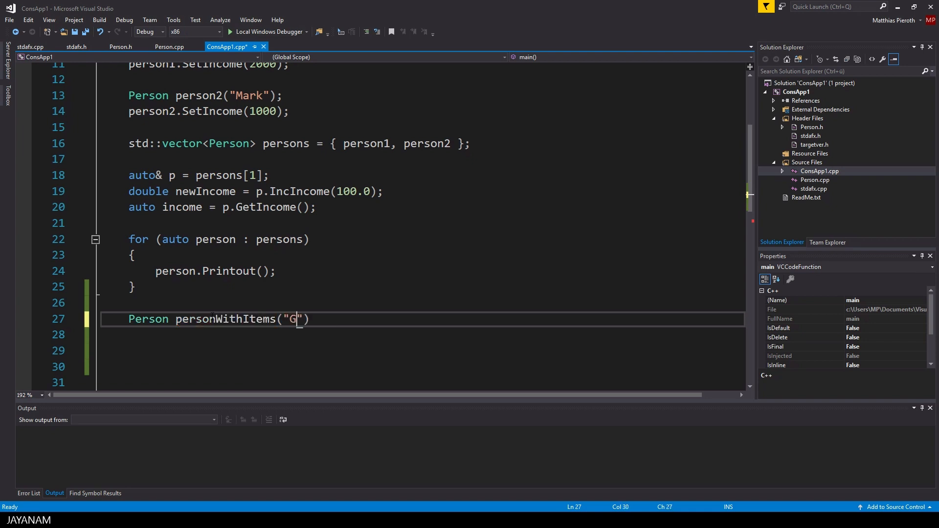
type("reg\",")
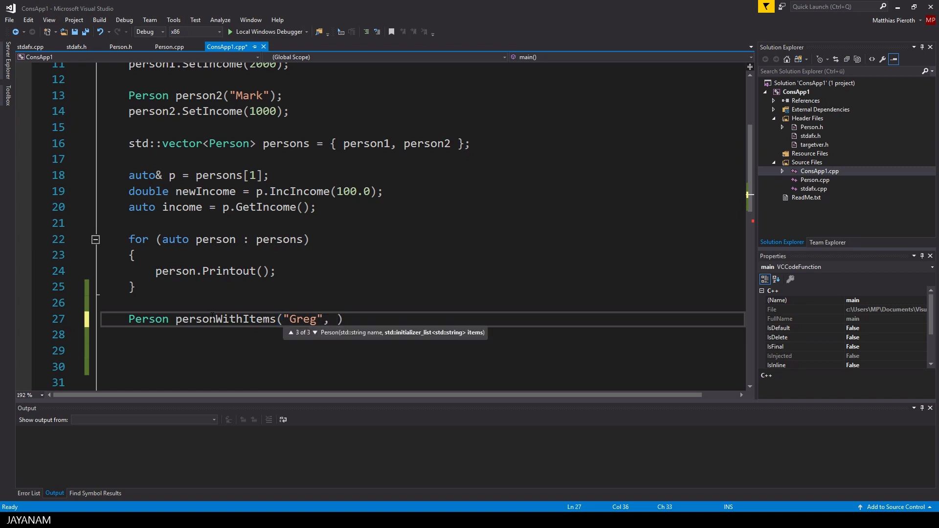
type("{ \"\"")
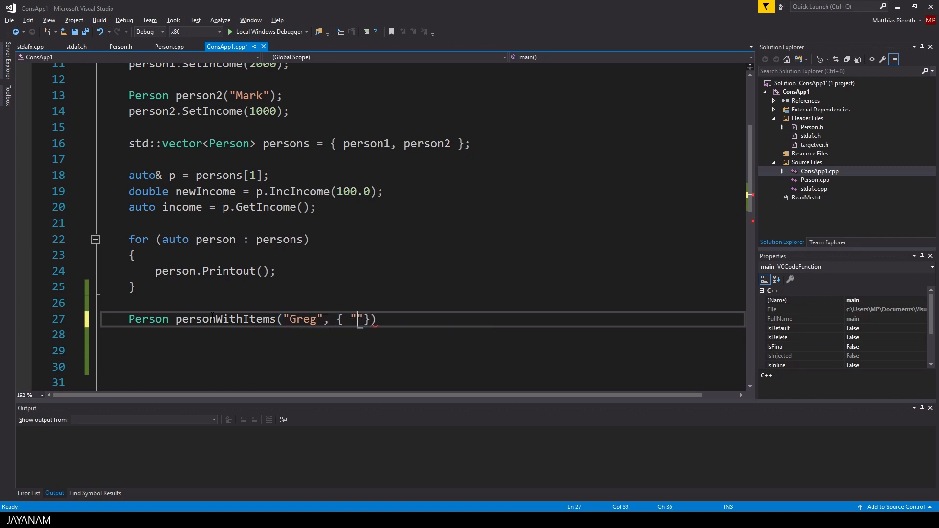
type("I")
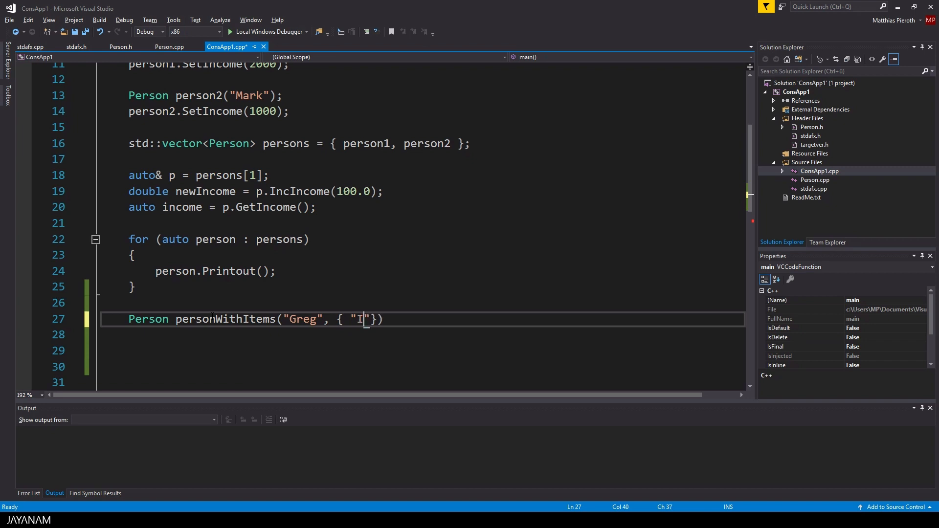
type("tem 1\",")
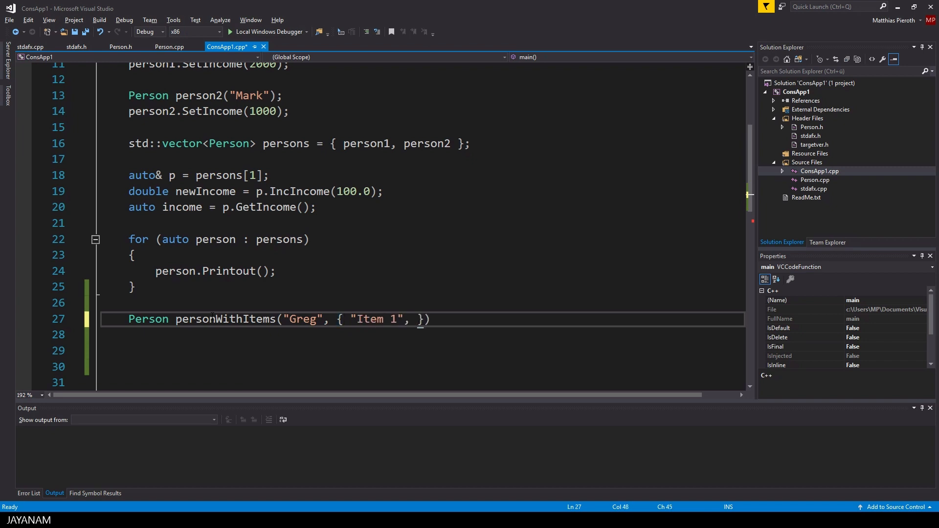
type("\"Item 2\"")
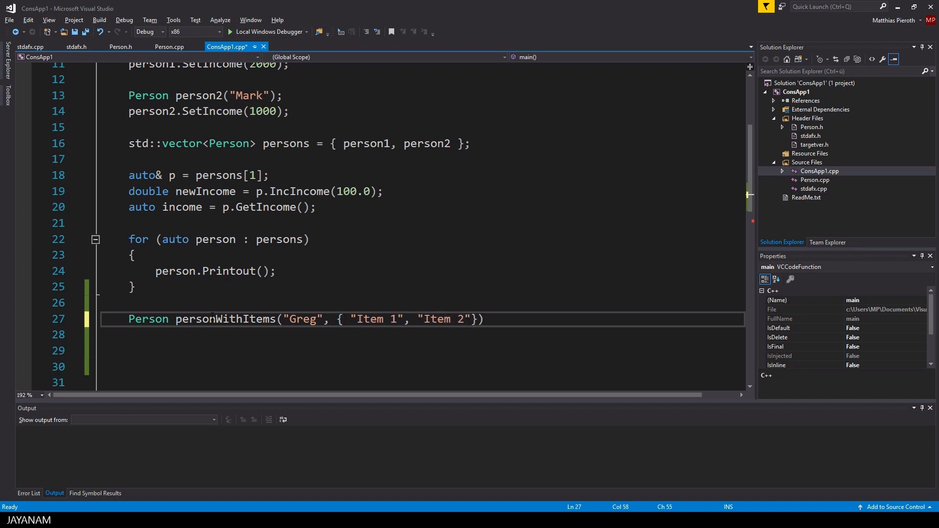
- Set personWithItems income to 1500 with SetIncome and continue using the object
type("personWithItems.")
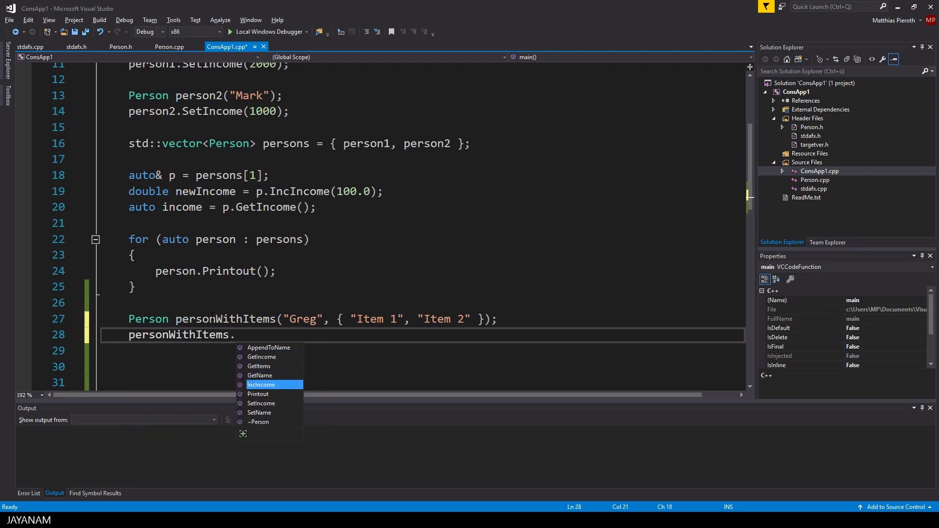
mouse_move(262, 385)
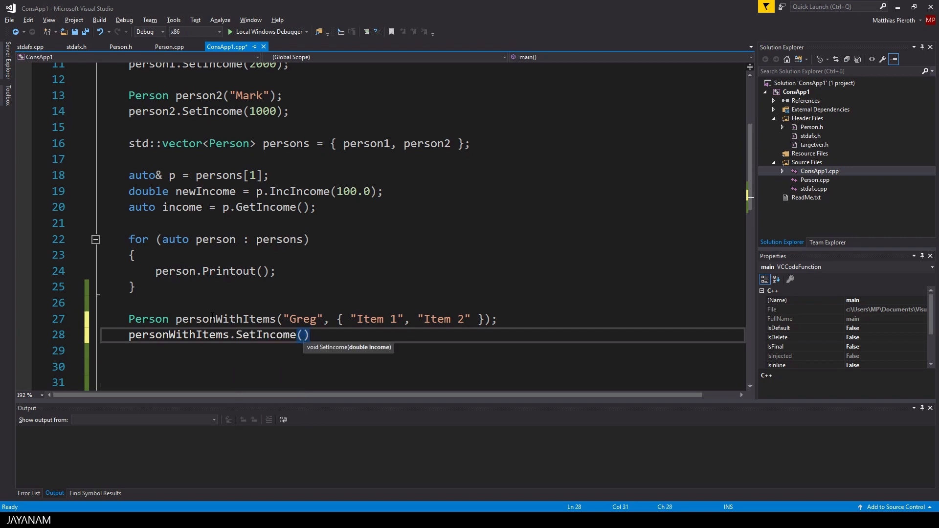
type("1500")
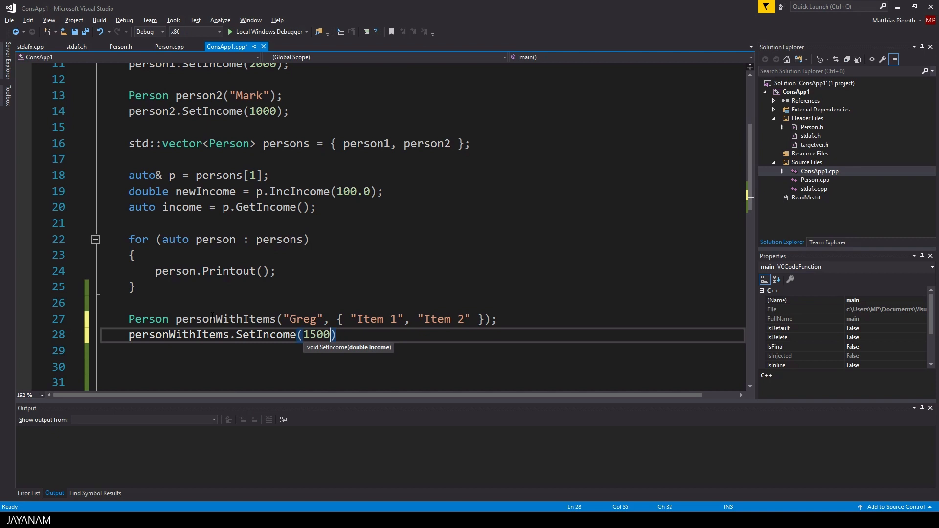
type("pers")
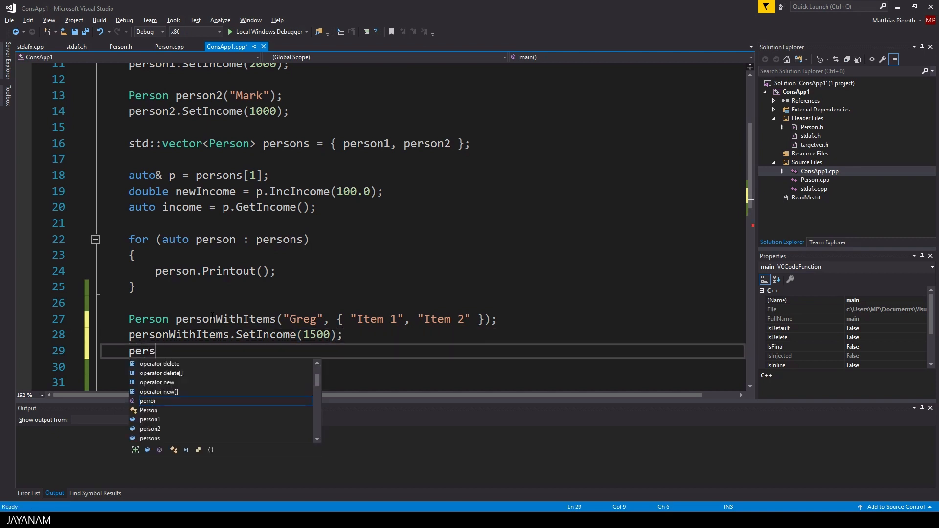
type("onW")
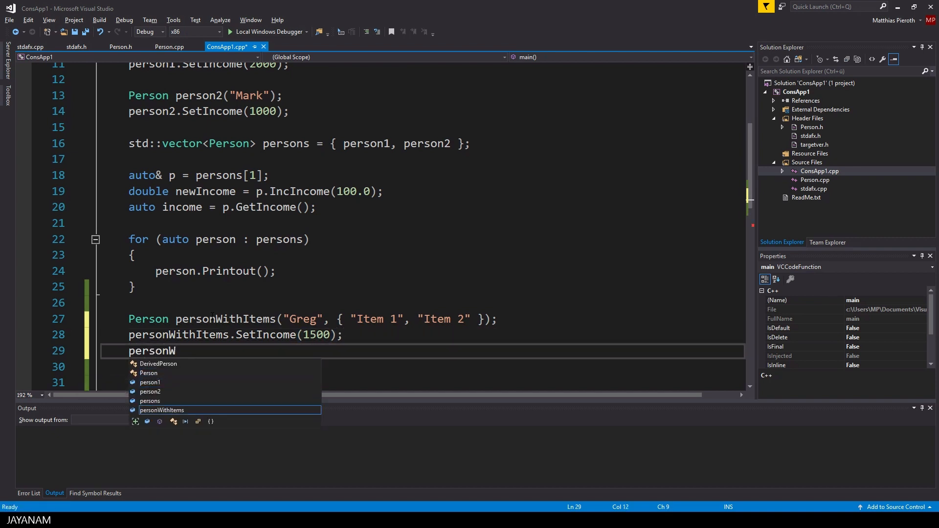